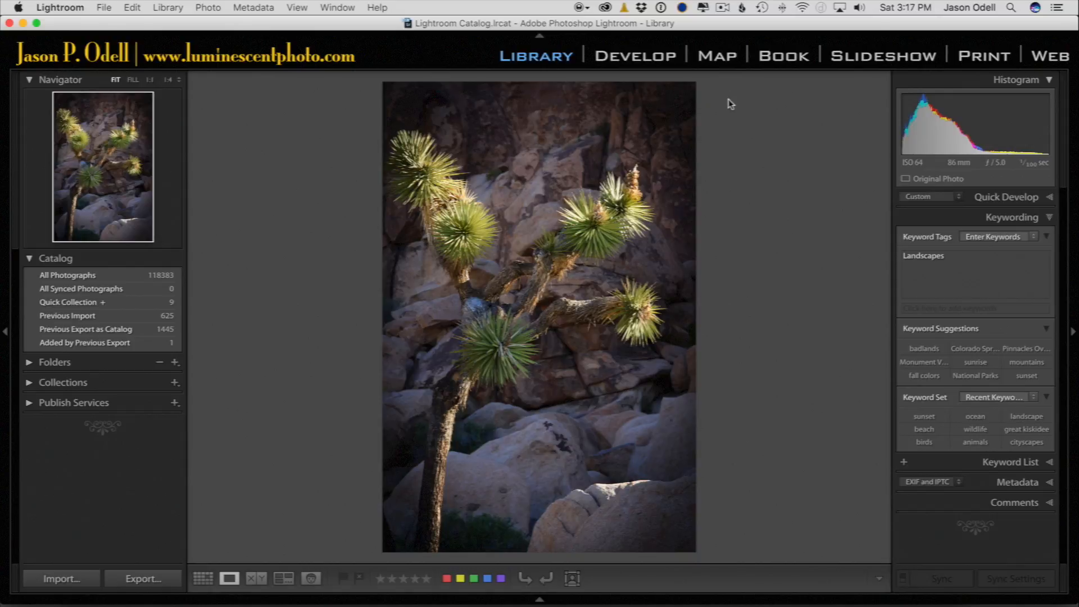
pyautogui.moveTo(749, 296)
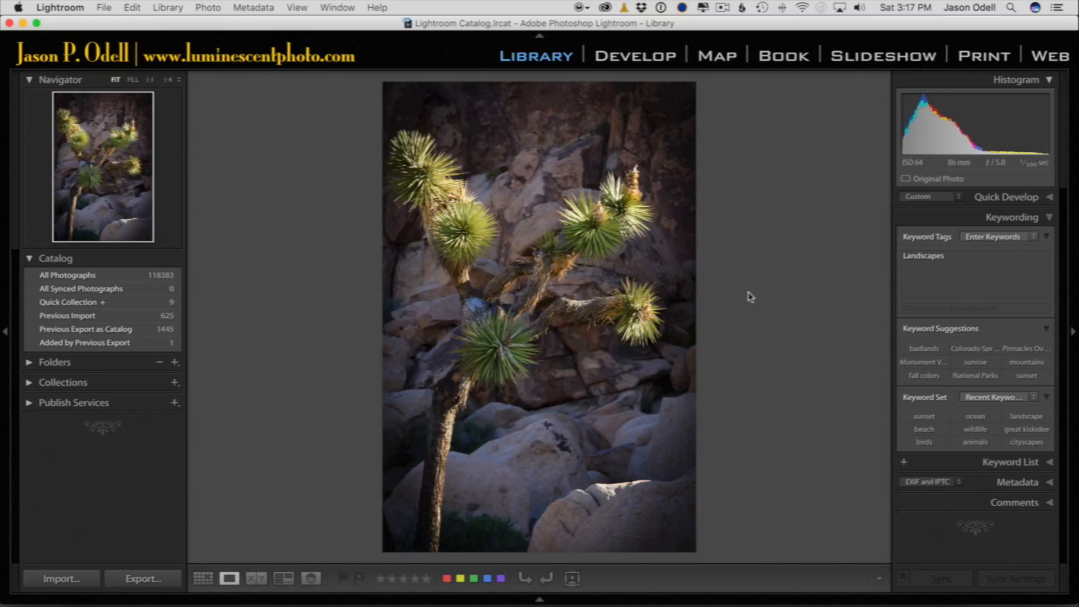
pyautogui.moveTo(754, 315)
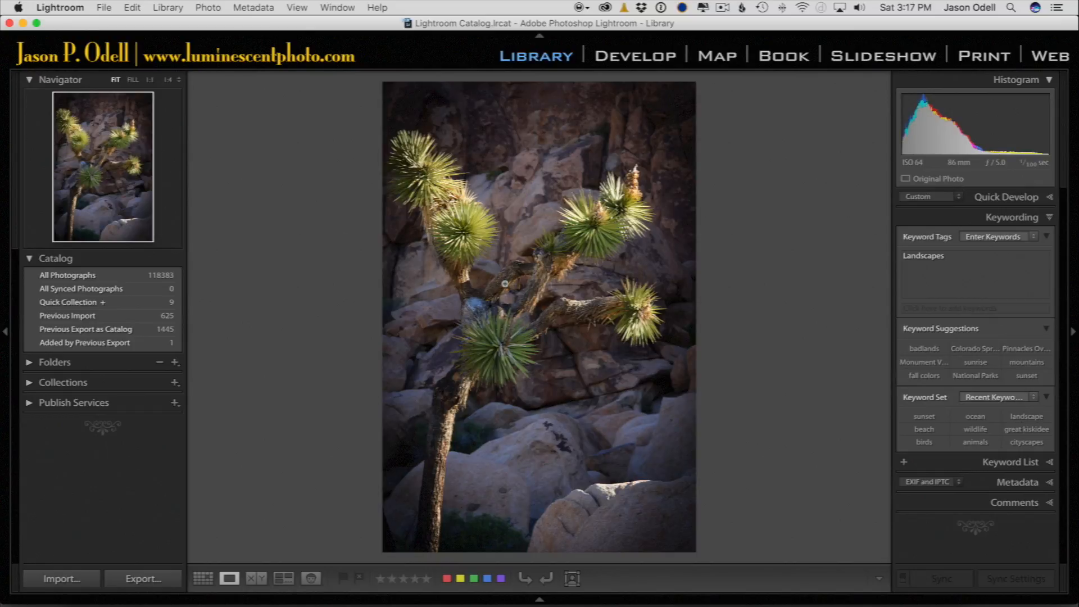
pyautogui.moveTo(483, 374)
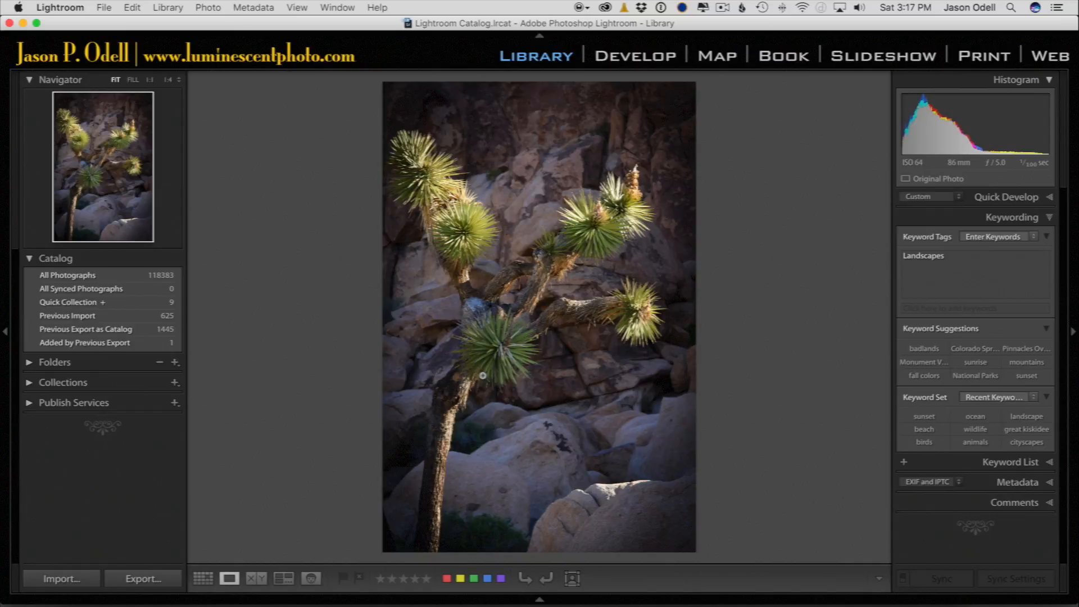
pyautogui.moveTo(686, 427)
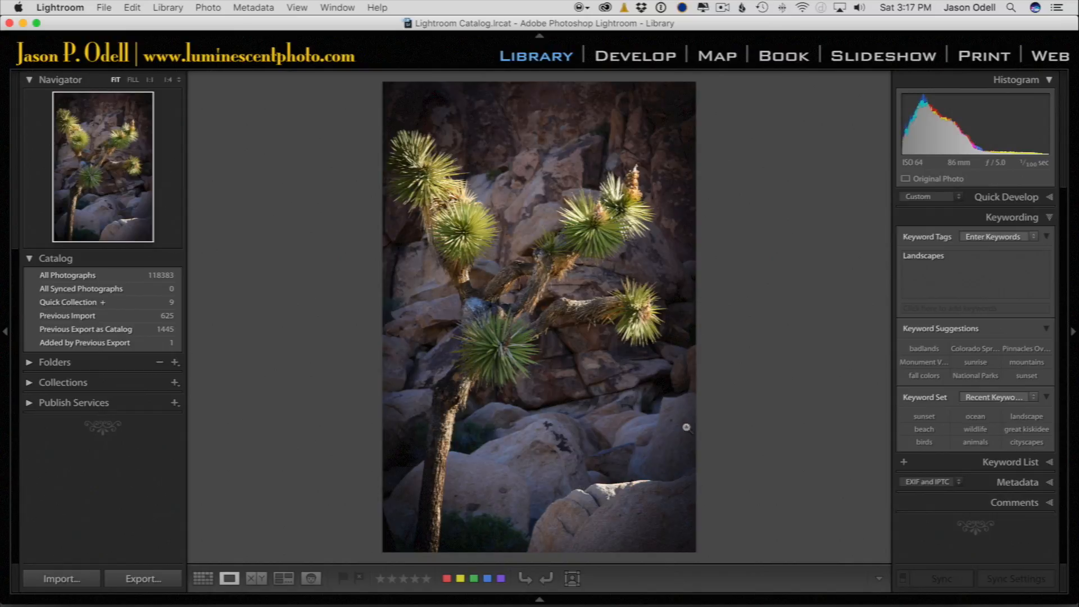
pyautogui.moveTo(675, 410)
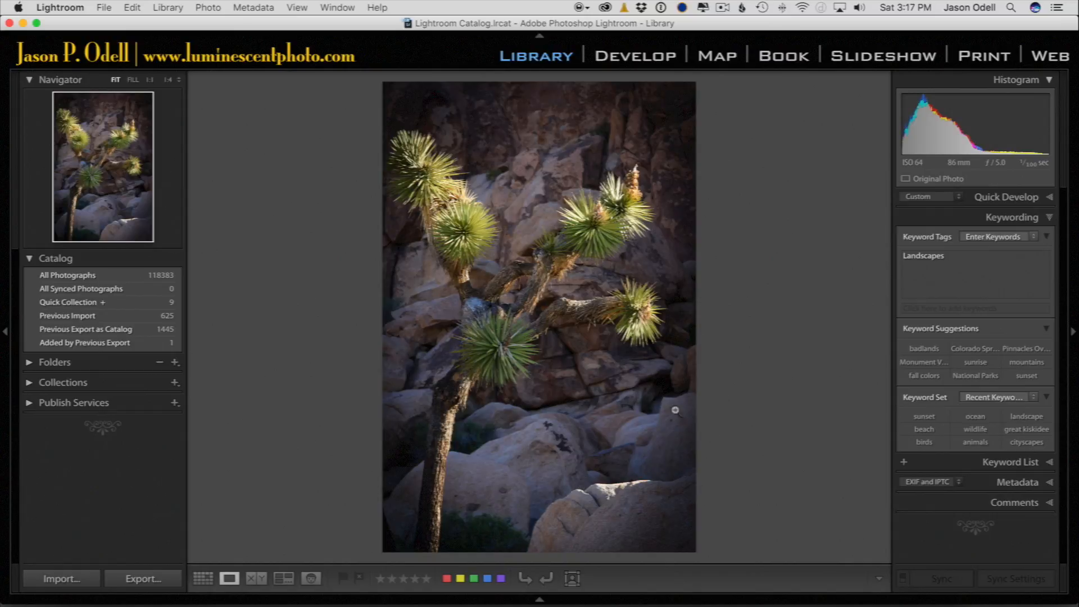
# Switch to the Print module and collapse the built-in Lightroom Templates.
pyautogui.click(984, 55)
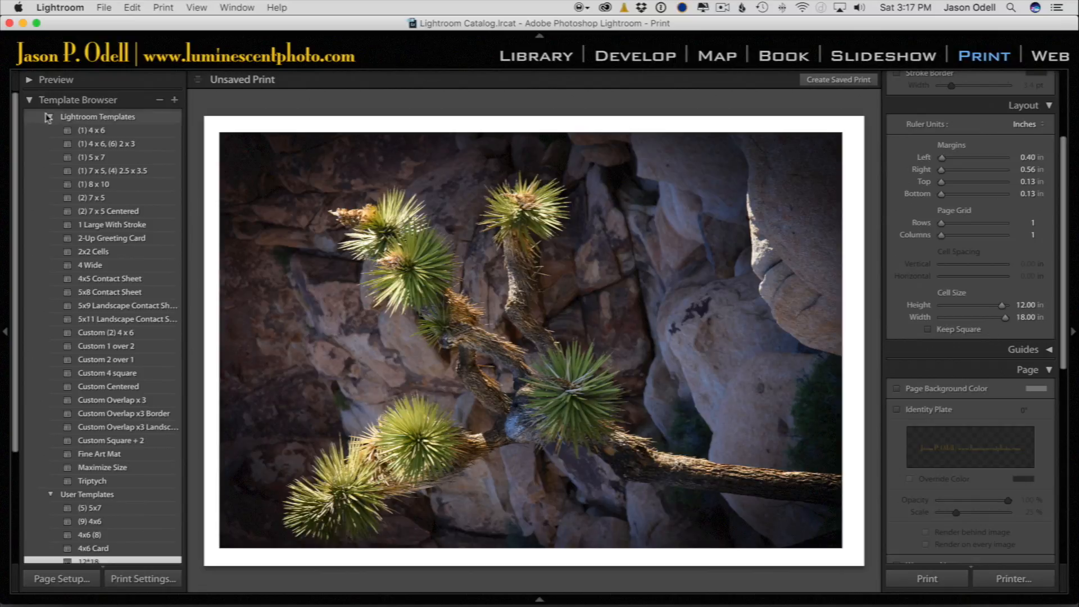
pyautogui.click(49, 116)
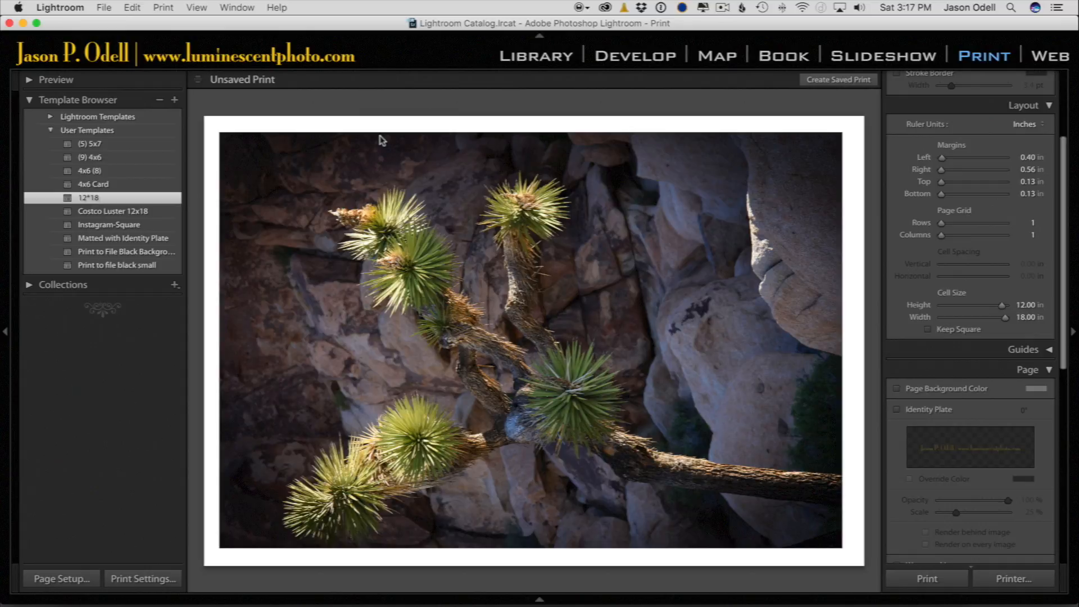
pyautogui.moveTo(350, 170)
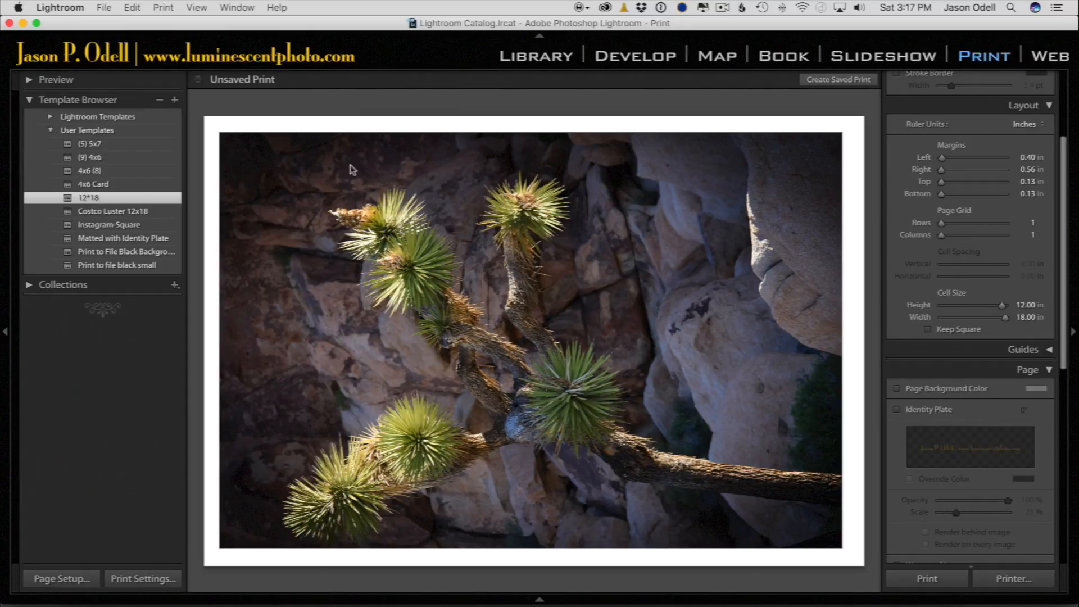
pyautogui.moveTo(195, 297)
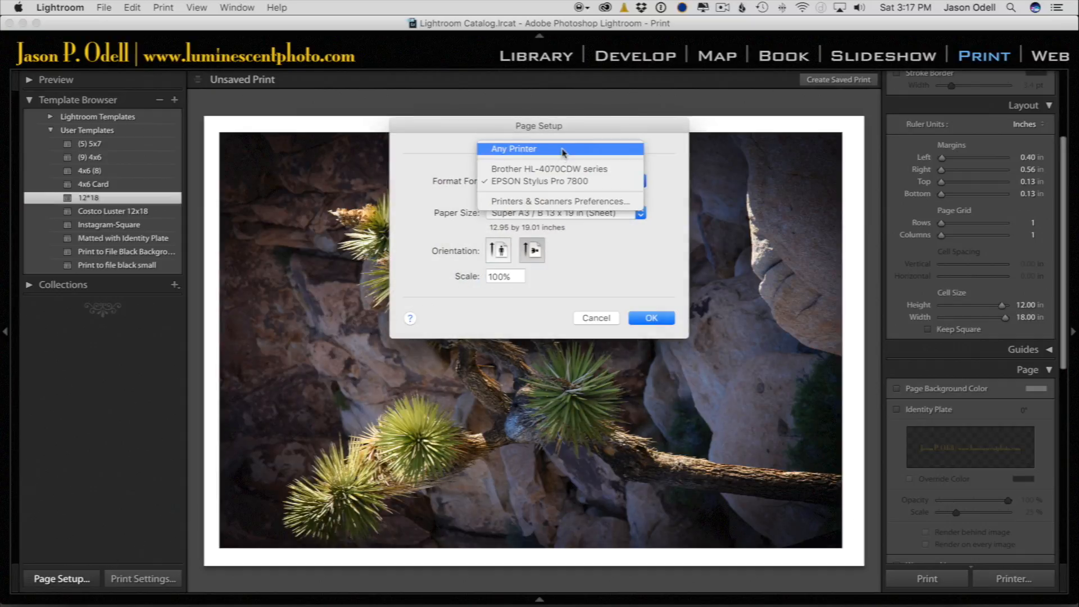
# Set Page Setup to Any Printer with the custom 10.66-inch Square paper size.
pyautogui.click(539, 181)
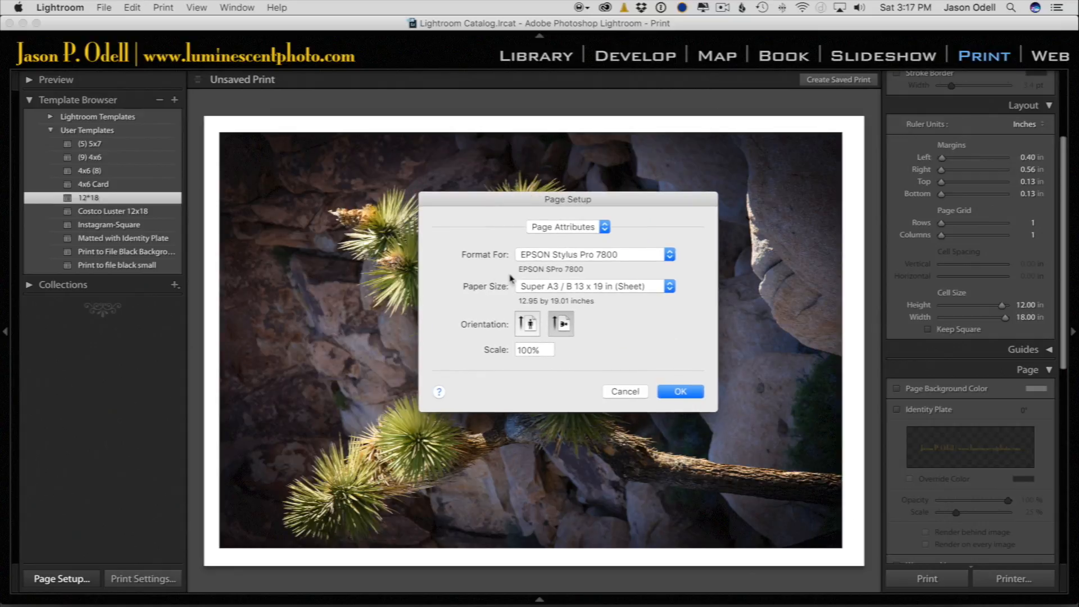
pyautogui.click(592, 254)
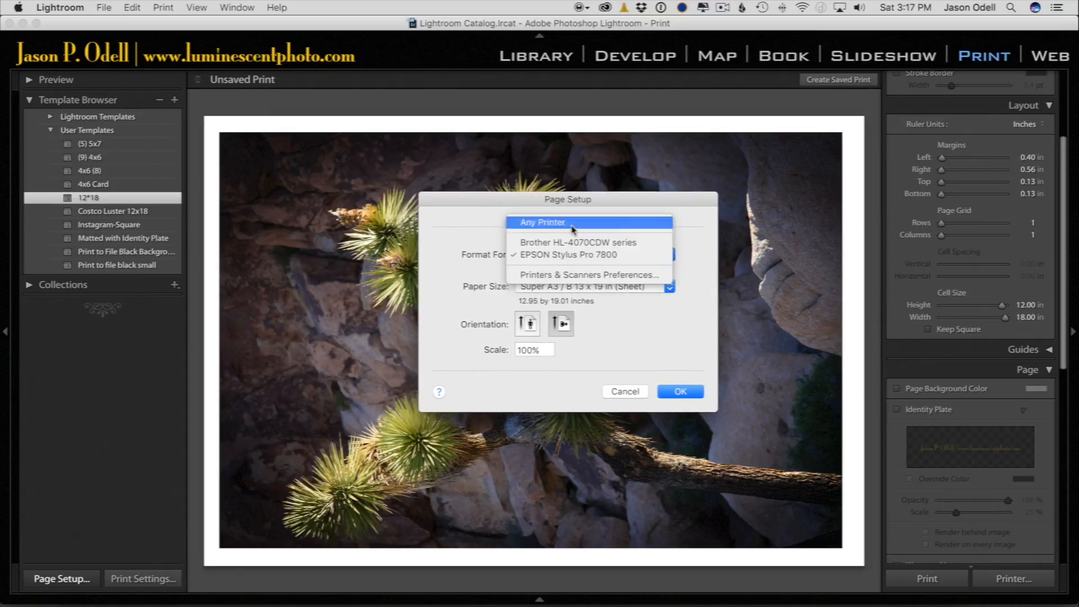
pyautogui.click(592, 286)
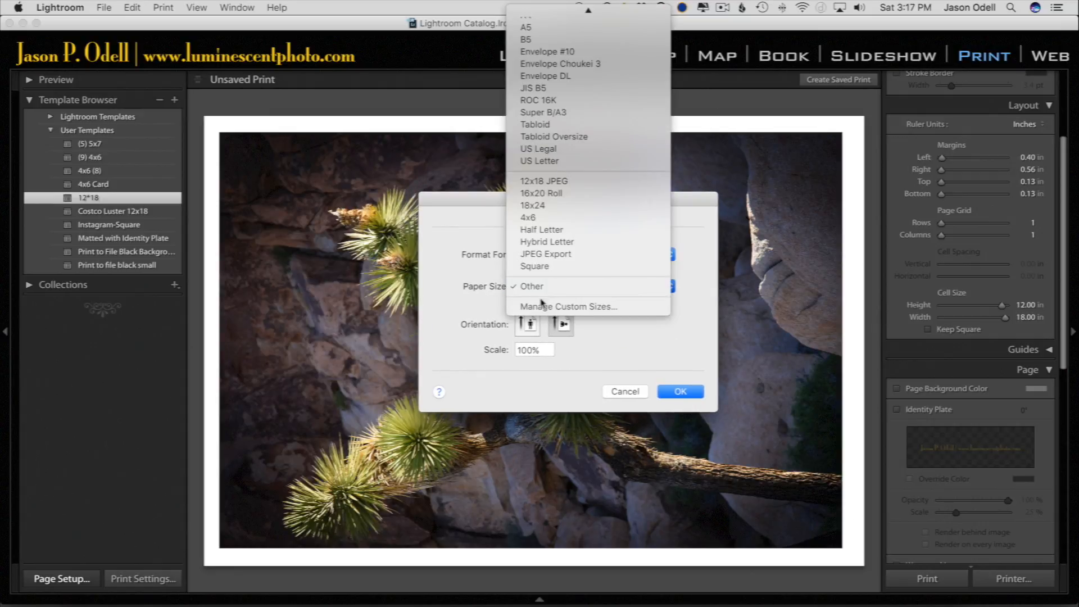
pyautogui.moveTo(566, 307)
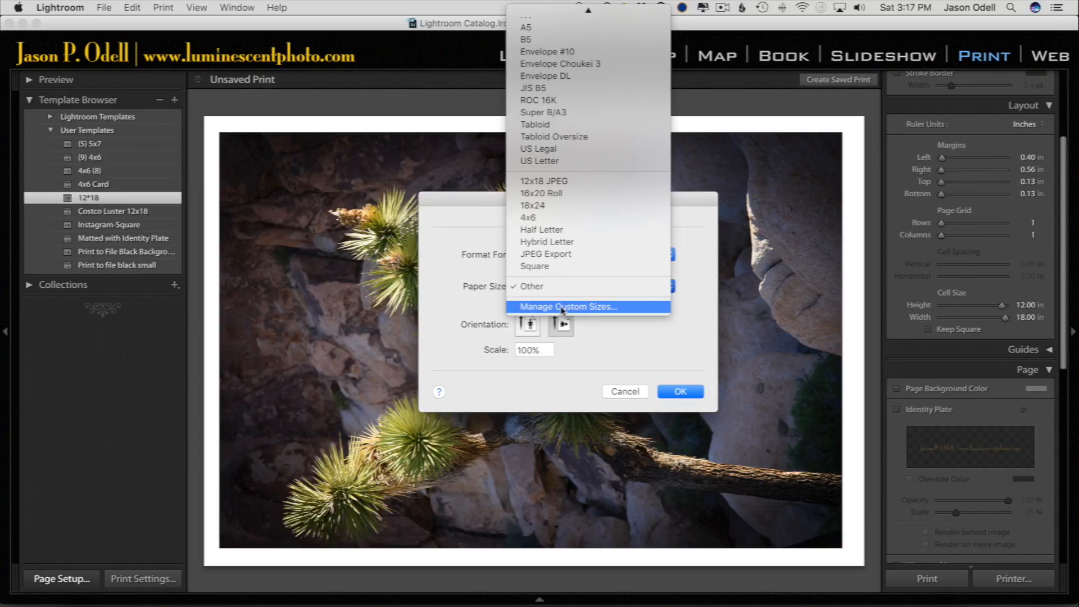
pyautogui.click(567, 307)
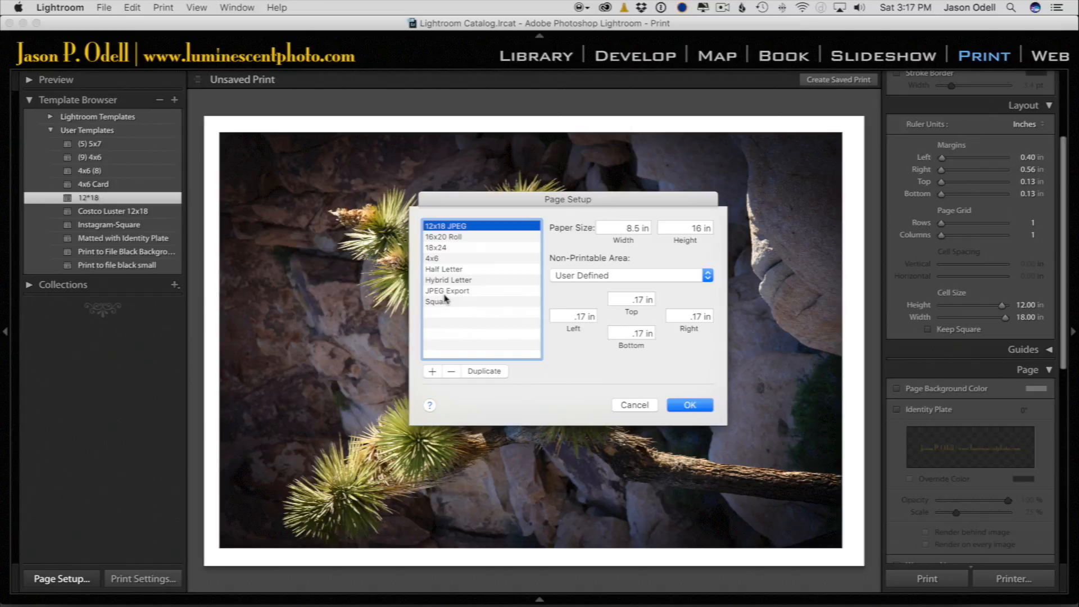
pyautogui.click(438, 302)
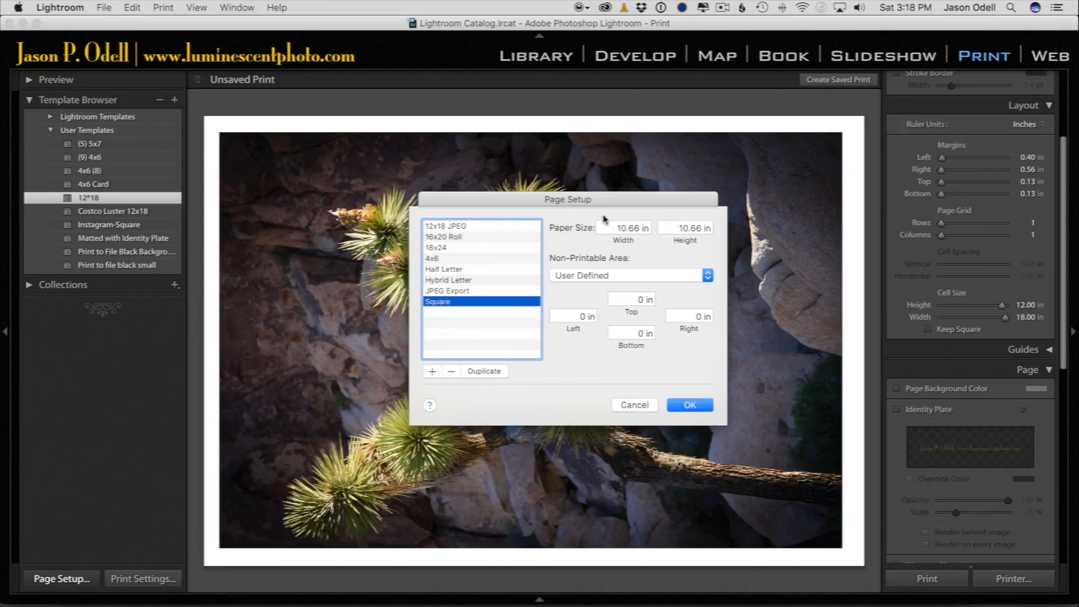
pyautogui.moveTo(566, 199); pyautogui.dragTo(527, 193)
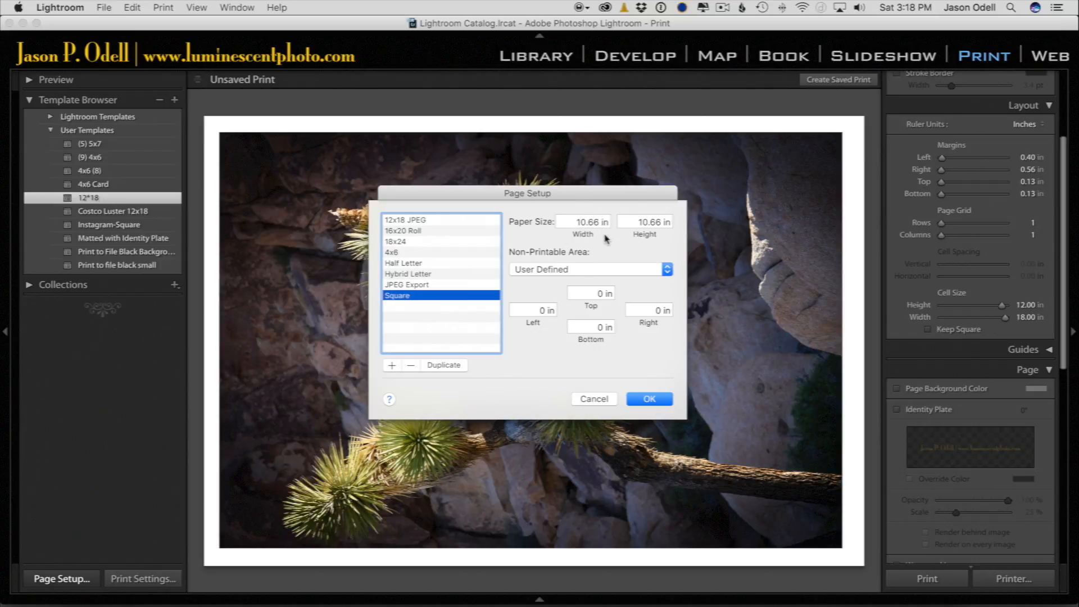
pyautogui.moveTo(502, 307)
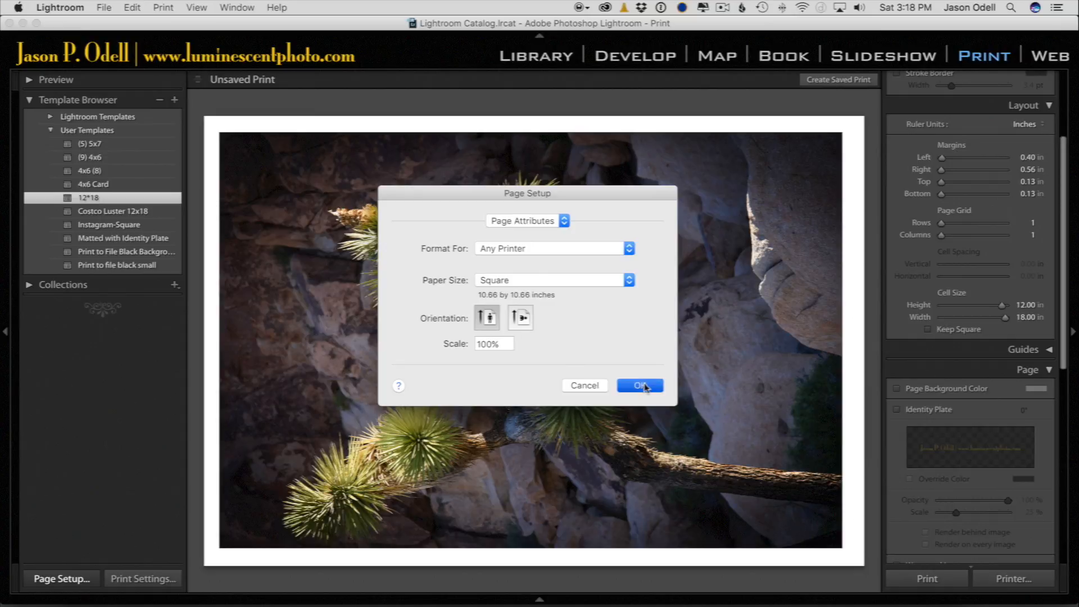
pyautogui.click(640, 384)
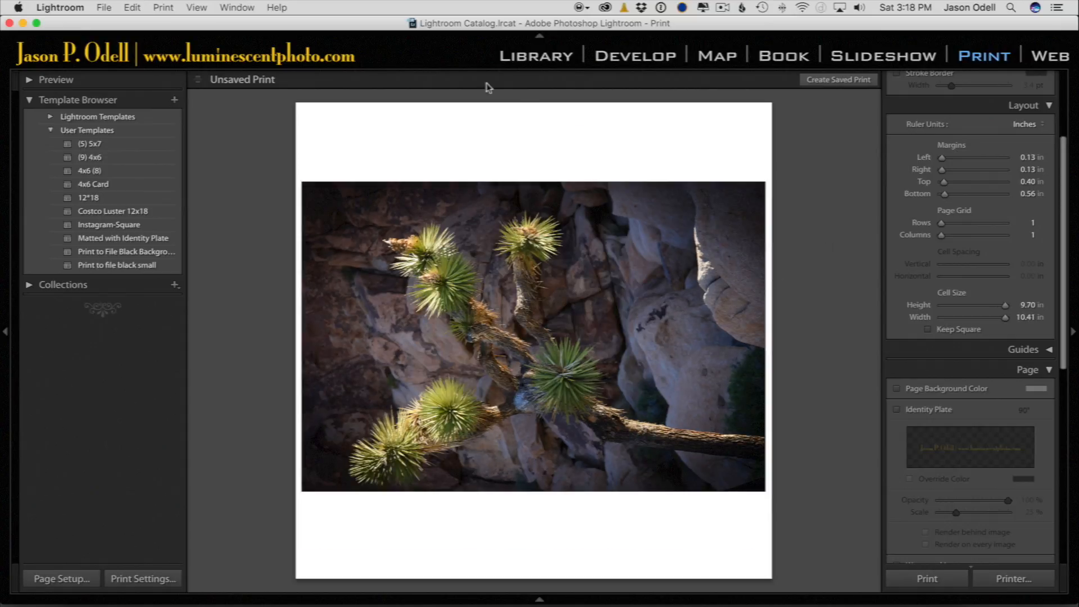
pyautogui.moveTo(926, 432)
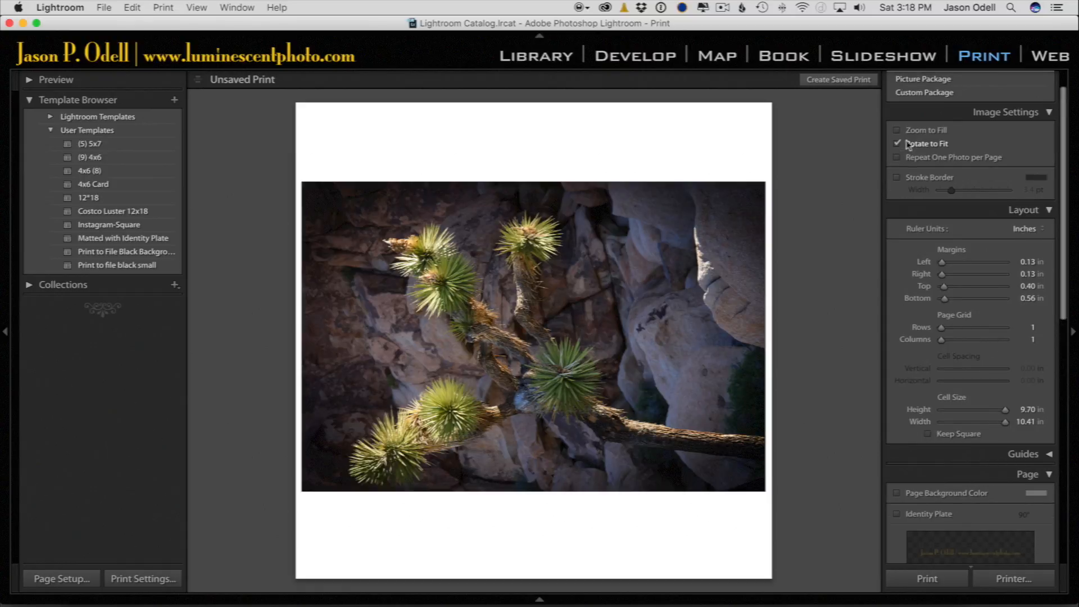
# Turn off Rotate to Fit, set the bottom margin to 0.52 in, and nudge cell height.
pyautogui.click(897, 143)
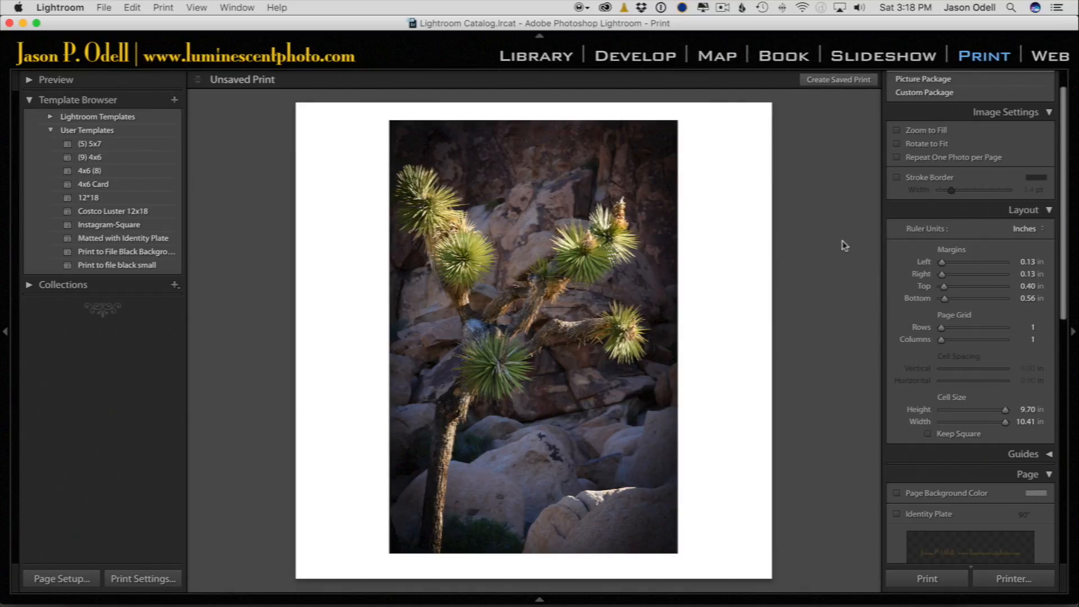
pyautogui.moveTo(834, 240)
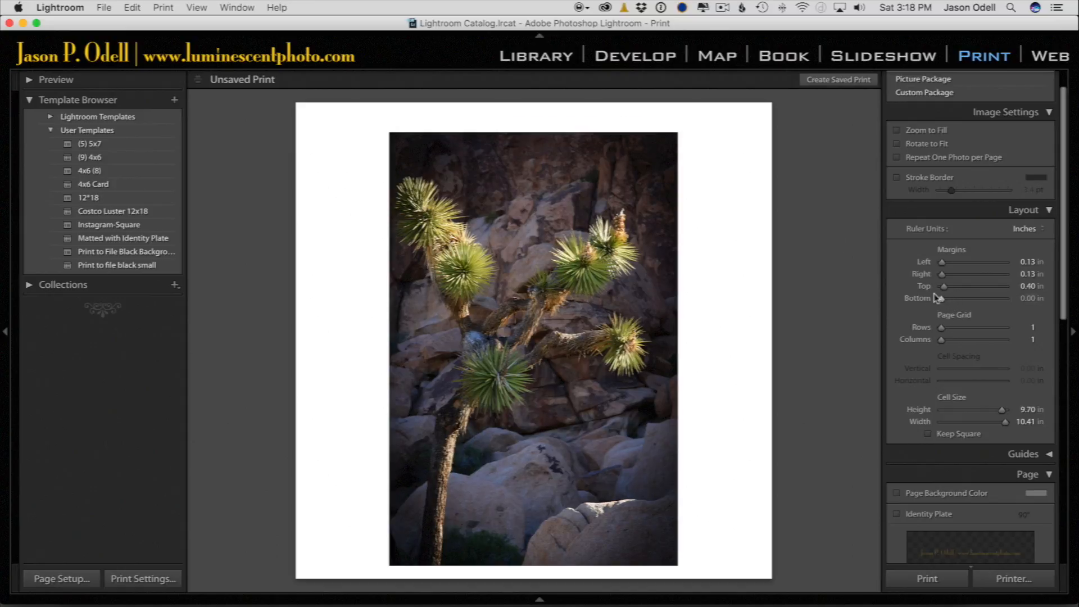
pyautogui.moveTo(942, 297); pyautogui.dragTo(970, 297)
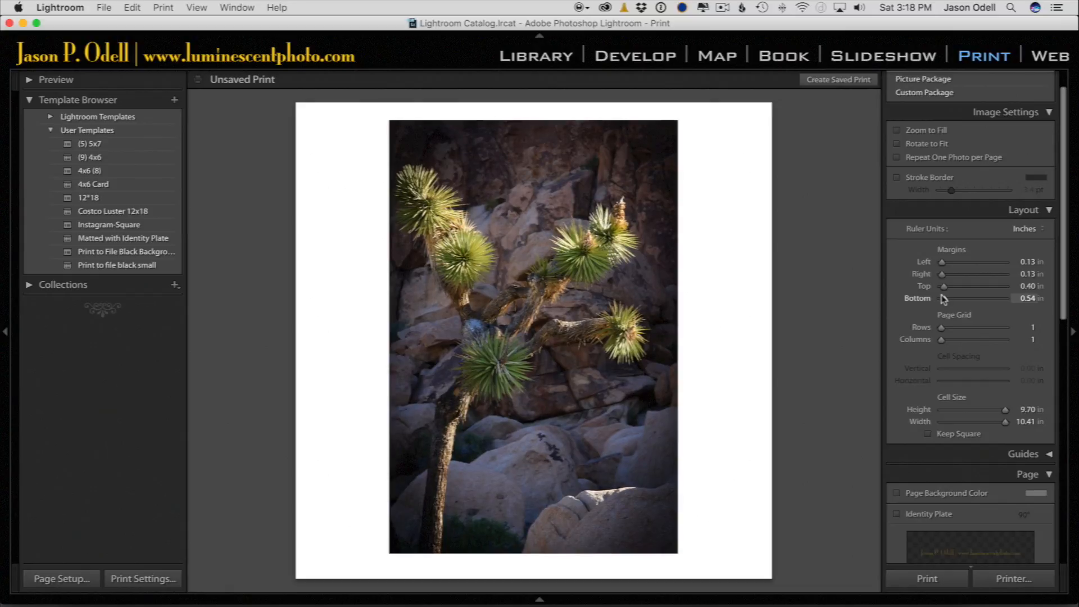
pyautogui.moveTo(944, 297); pyautogui.dragTo(943, 298)
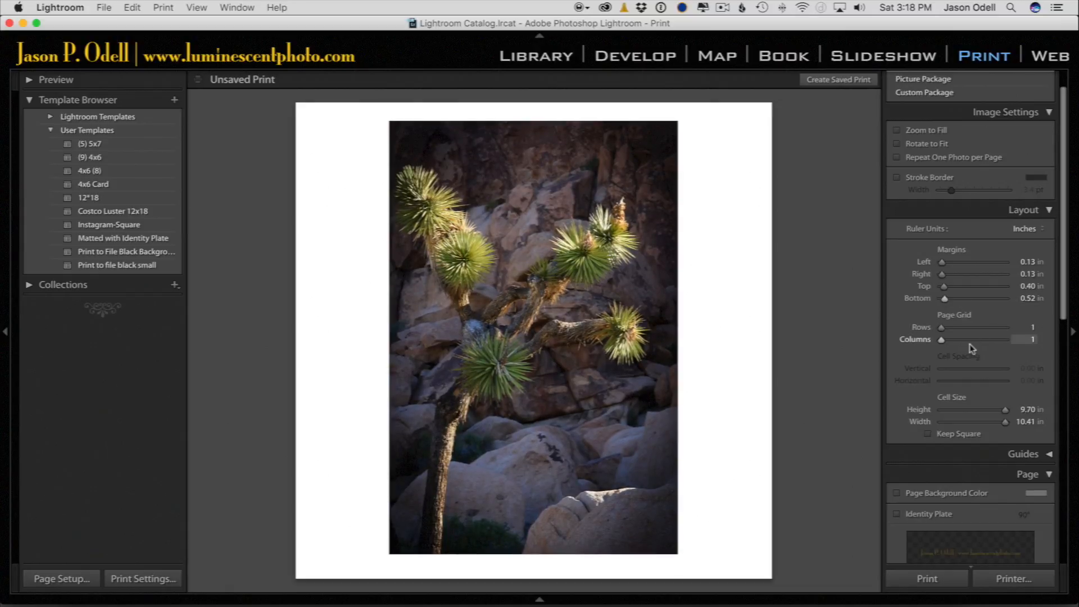
pyautogui.moveTo(1008, 421); pyautogui.dragTo(1006, 420)
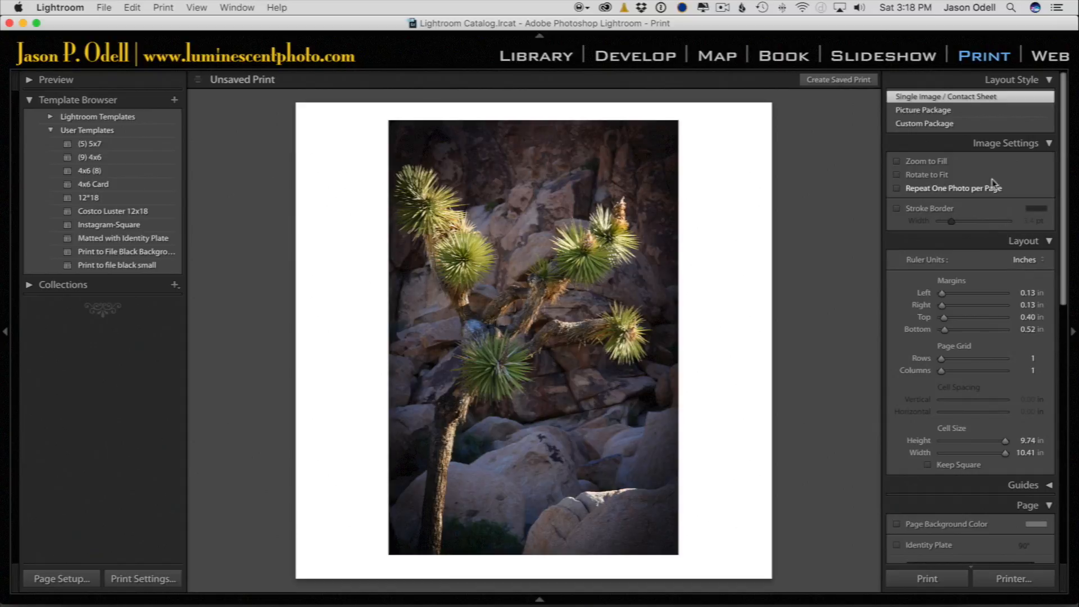
pyautogui.moveTo(907, 215)
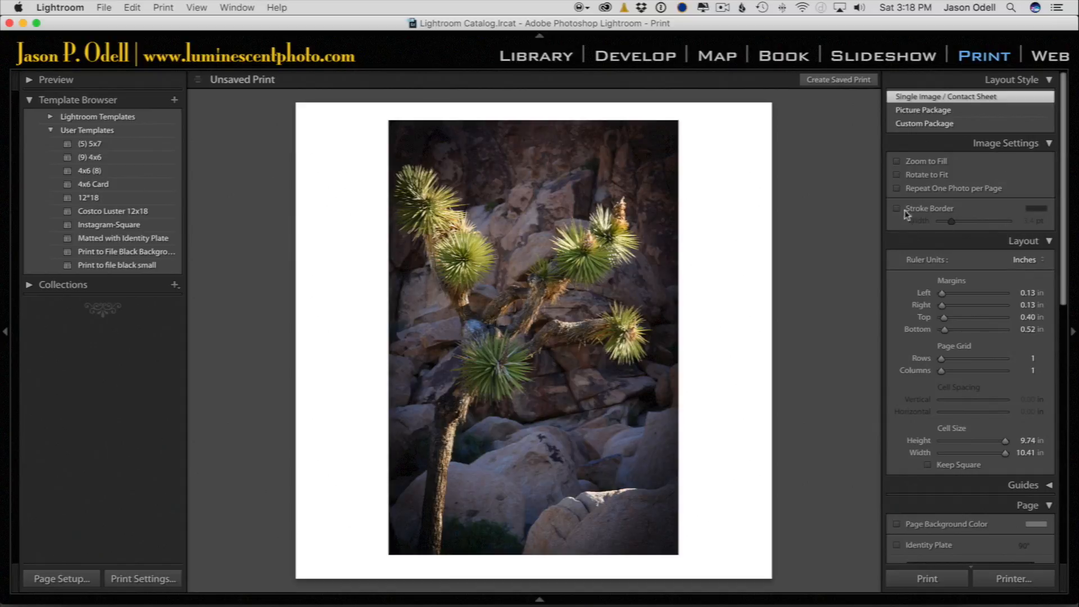
# Enable Stroke Border on the photo with a 3.3 pt width.
pyautogui.click(896, 208)
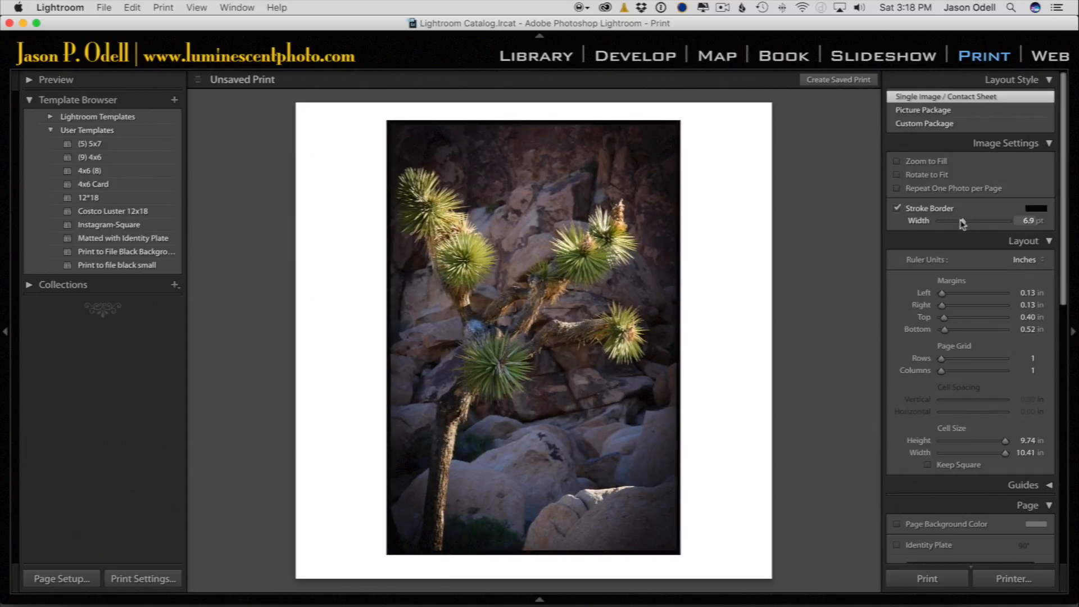
pyautogui.moveTo(962, 221); pyautogui.dragTo(953, 221)
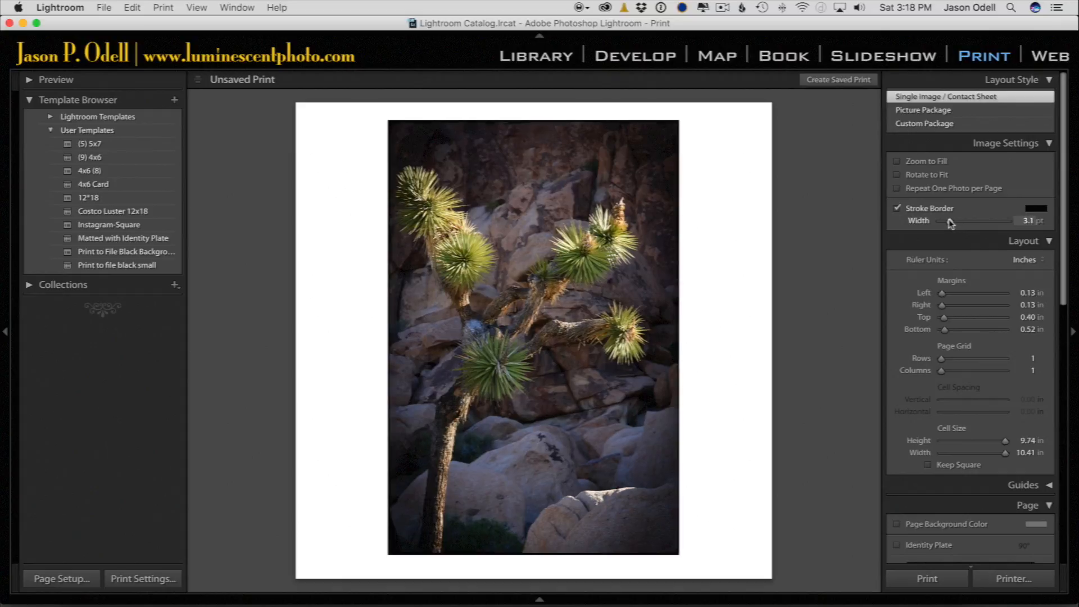
pyautogui.moveTo(949, 220); pyautogui.dragTo(951, 221)
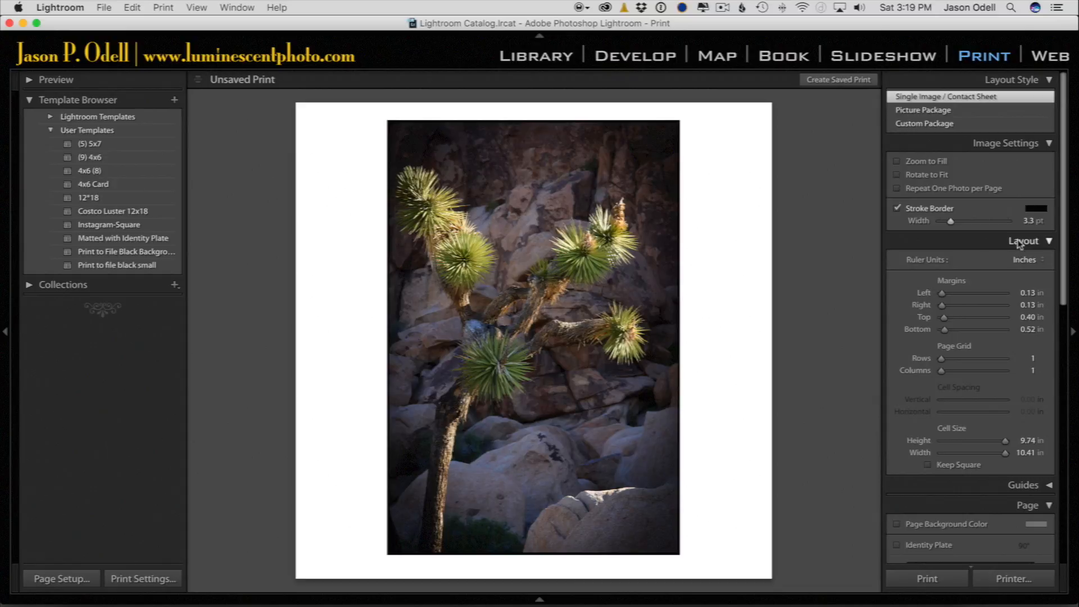
# Enable Page Background Color and choose black for the print page.
pyautogui.click(1024, 240)
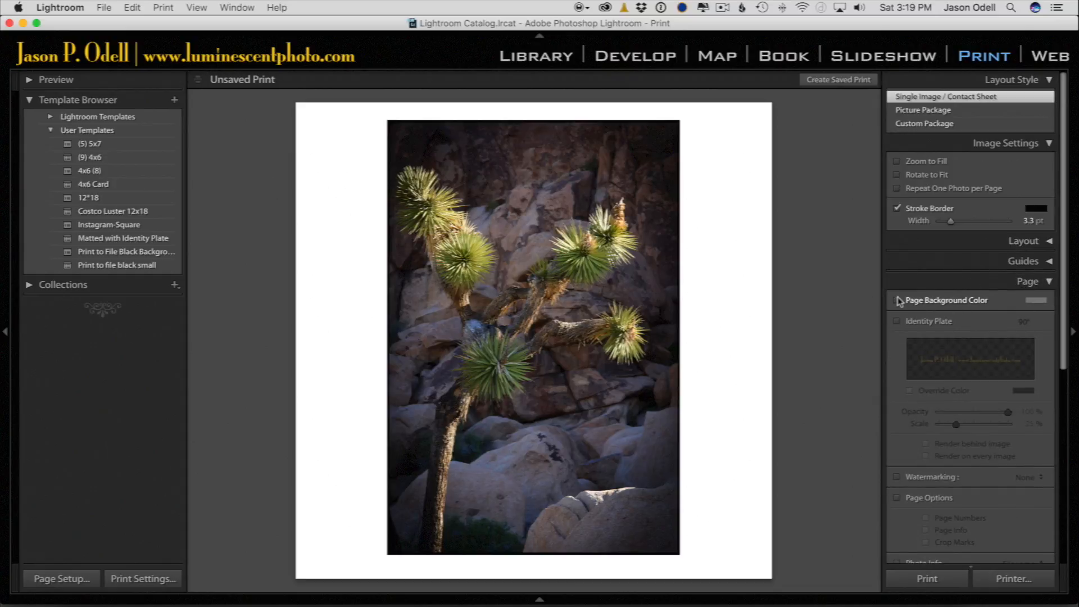
pyautogui.click(897, 300)
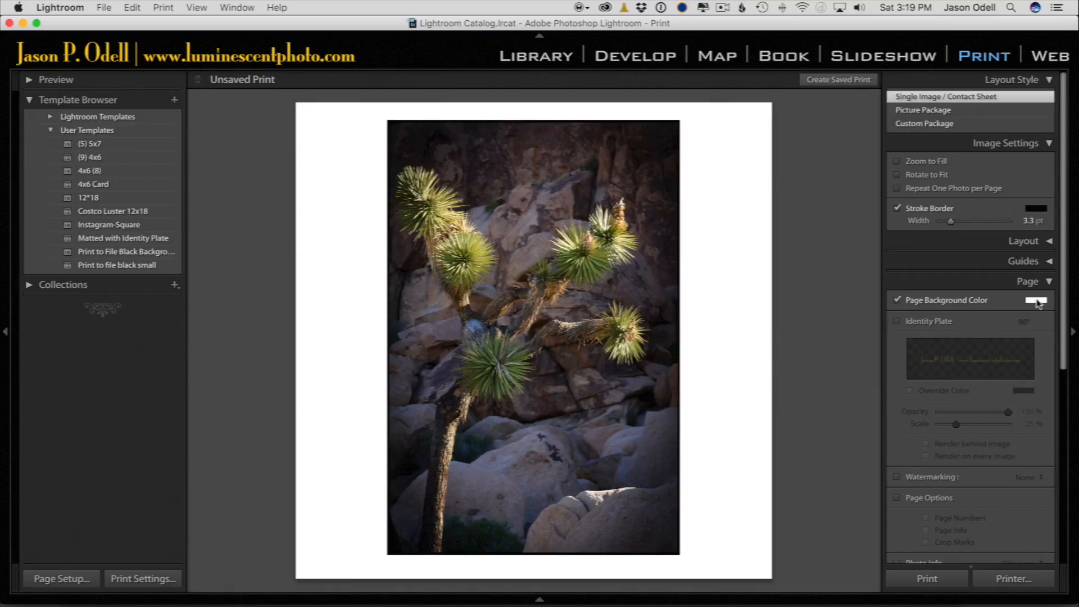
pyautogui.click(1035, 300)
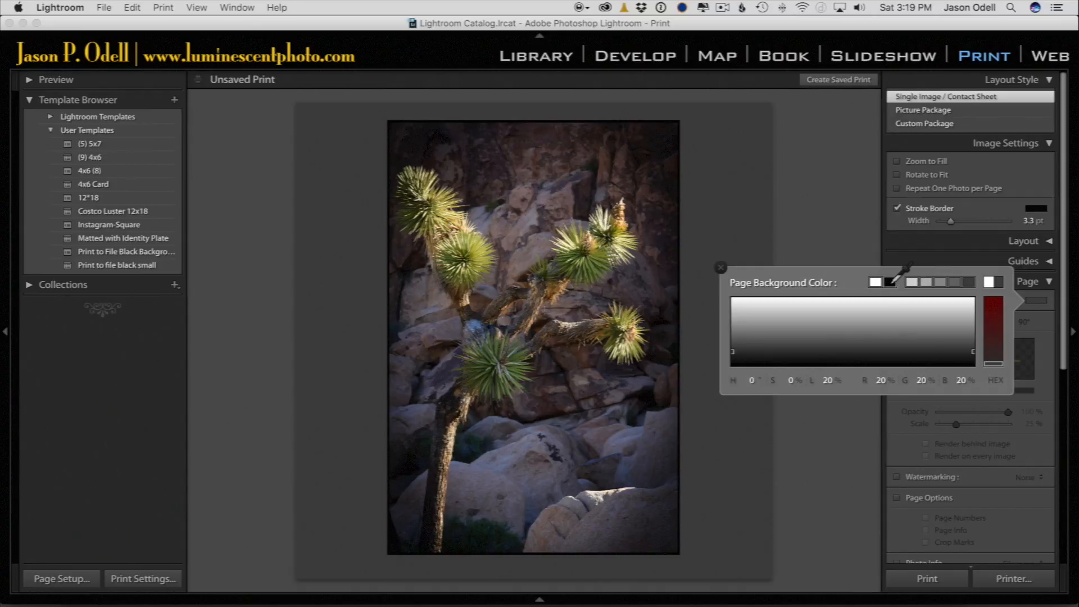
pyautogui.click(885, 281)
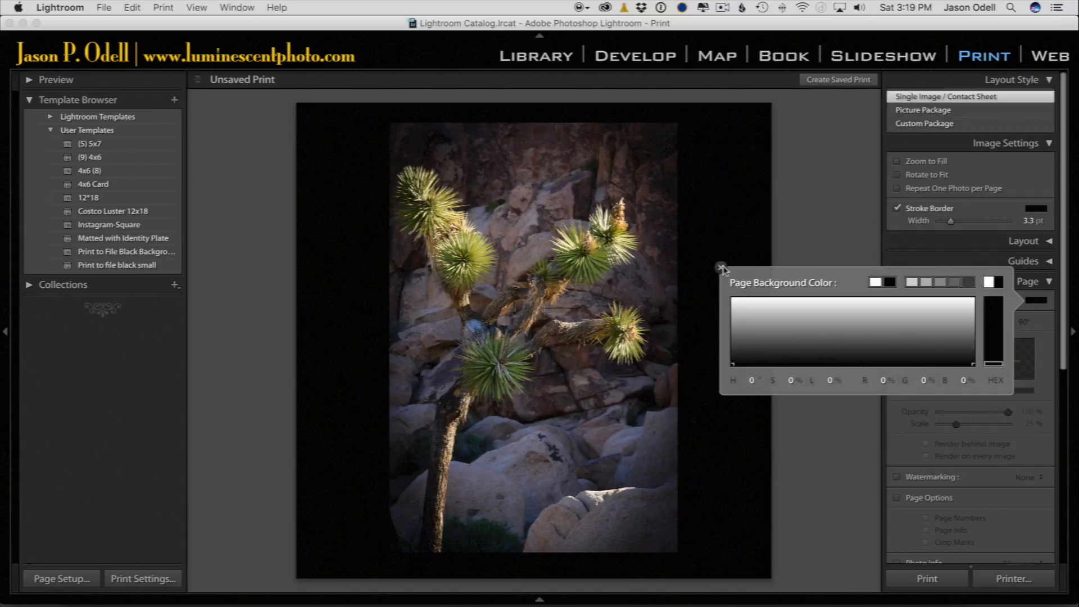
pyautogui.click(721, 266)
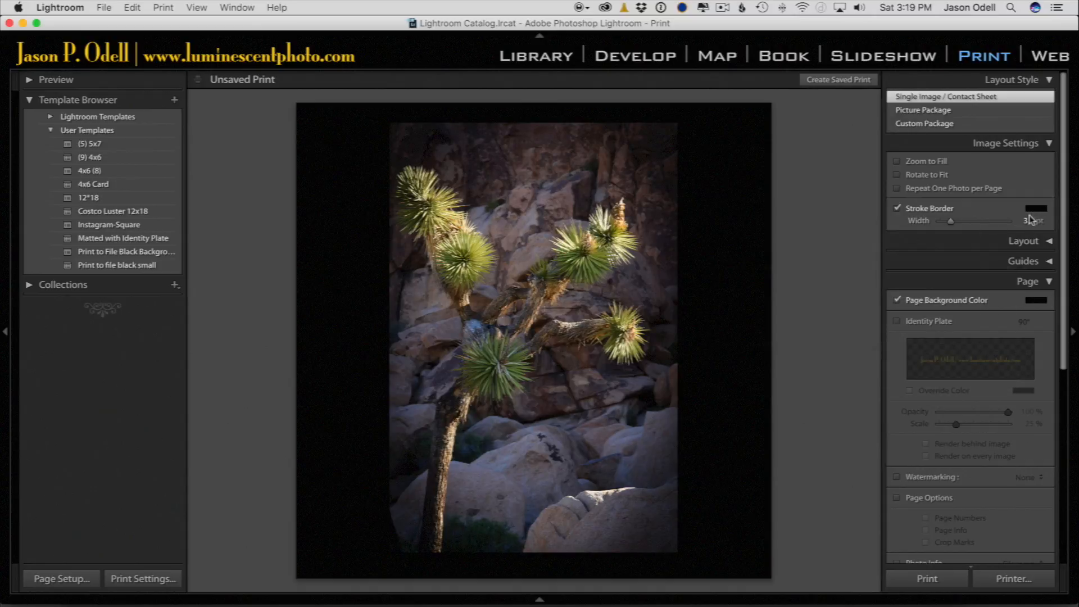
# Change the stroke border colour to gray and fine-tune its width.
pyautogui.click(1035, 209)
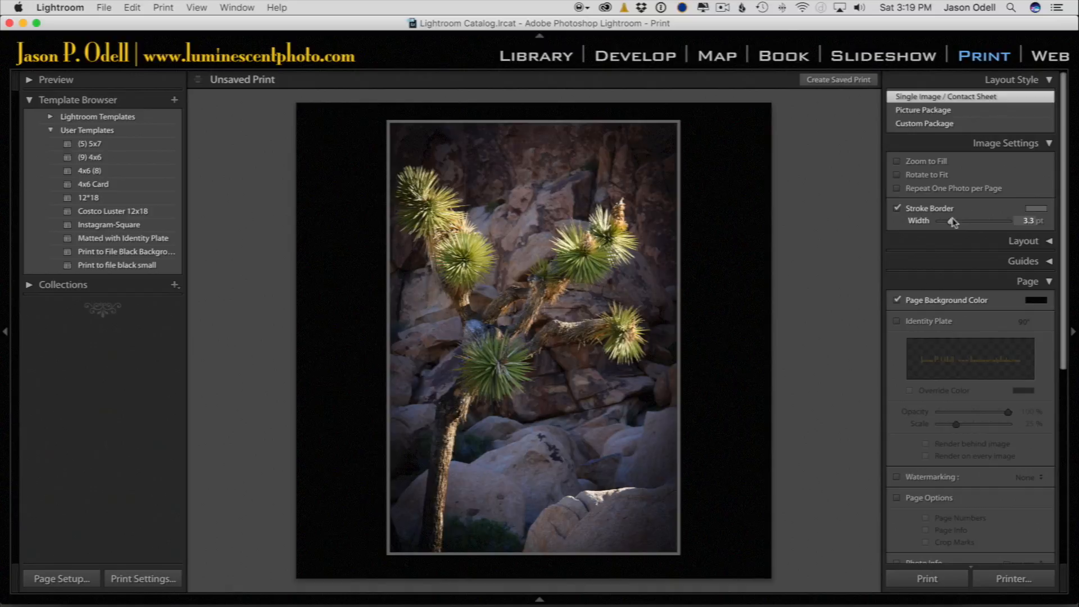
pyautogui.moveTo(955, 221); pyautogui.dragTo(949, 220)
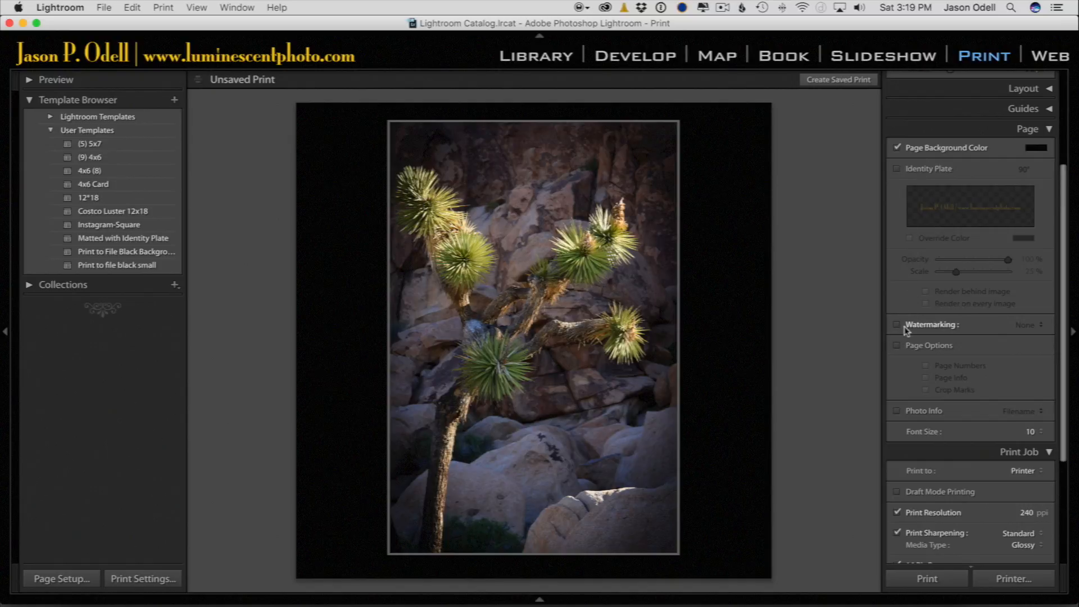
pyautogui.click(897, 324)
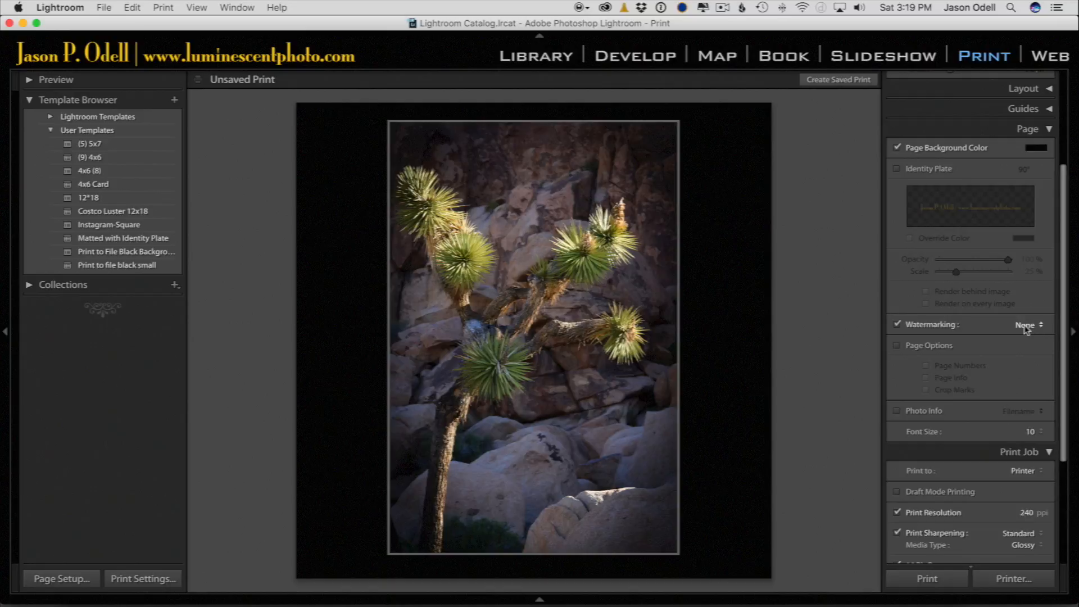
pyautogui.click(1027, 324)
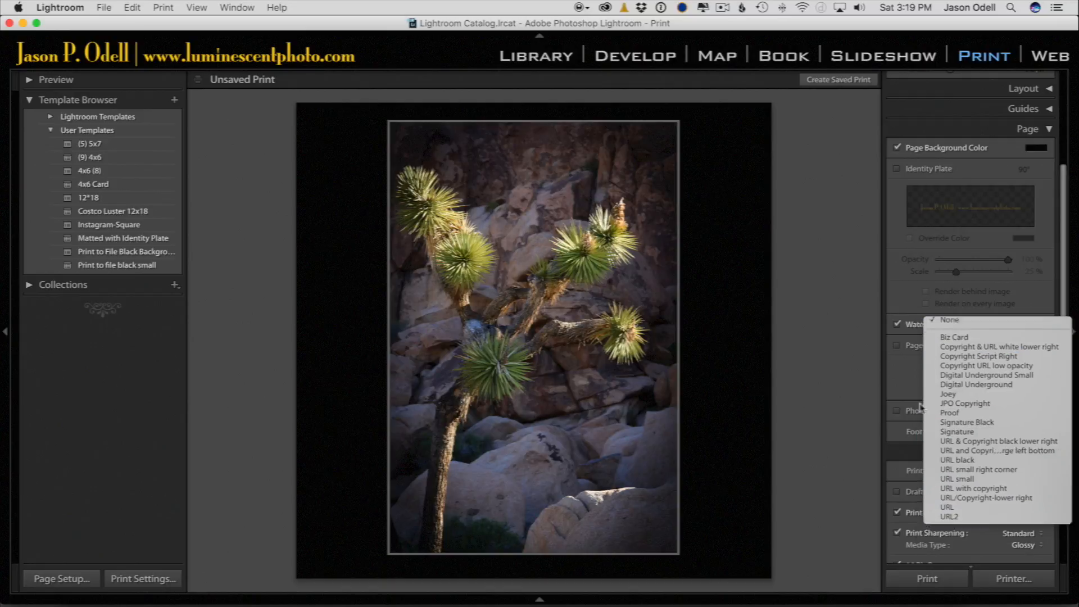
pyautogui.click(999, 346)
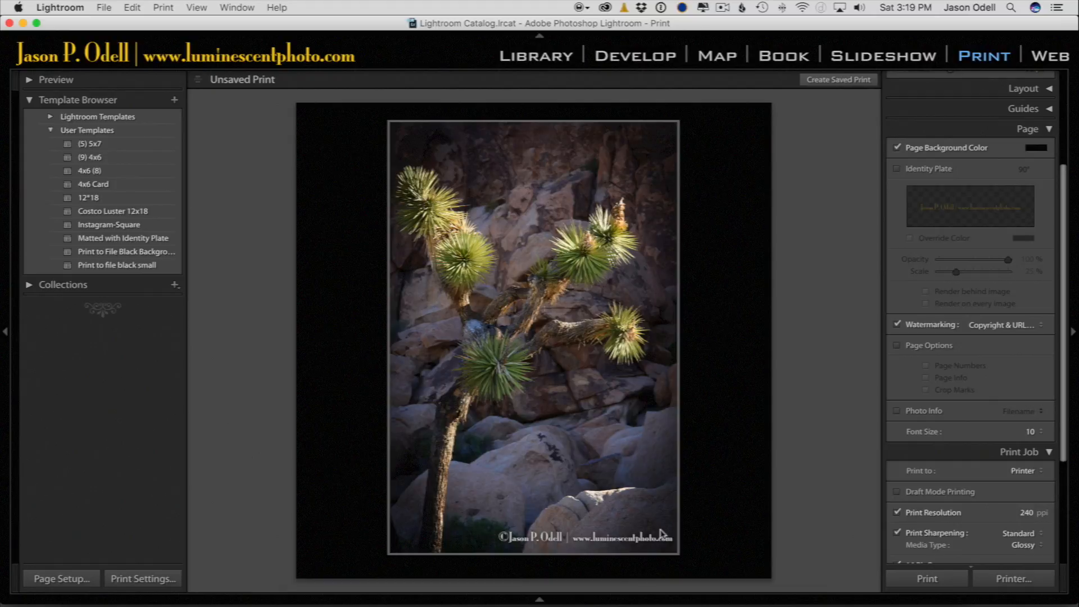
pyautogui.moveTo(544, 534)
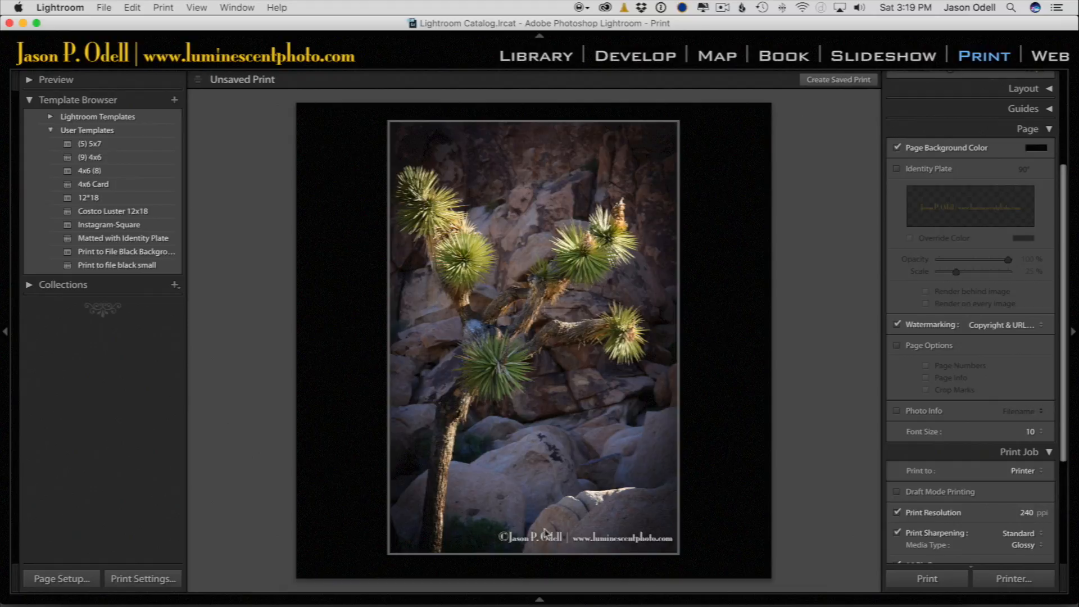
pyautogui.moveTo(519, 509)
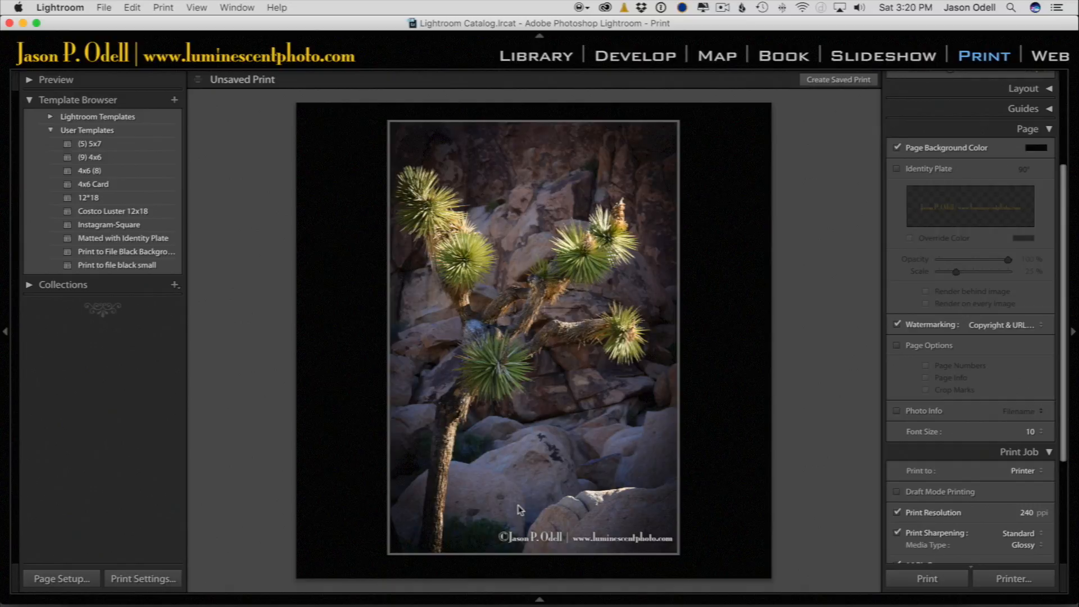
pyautogui.click(897, 324)
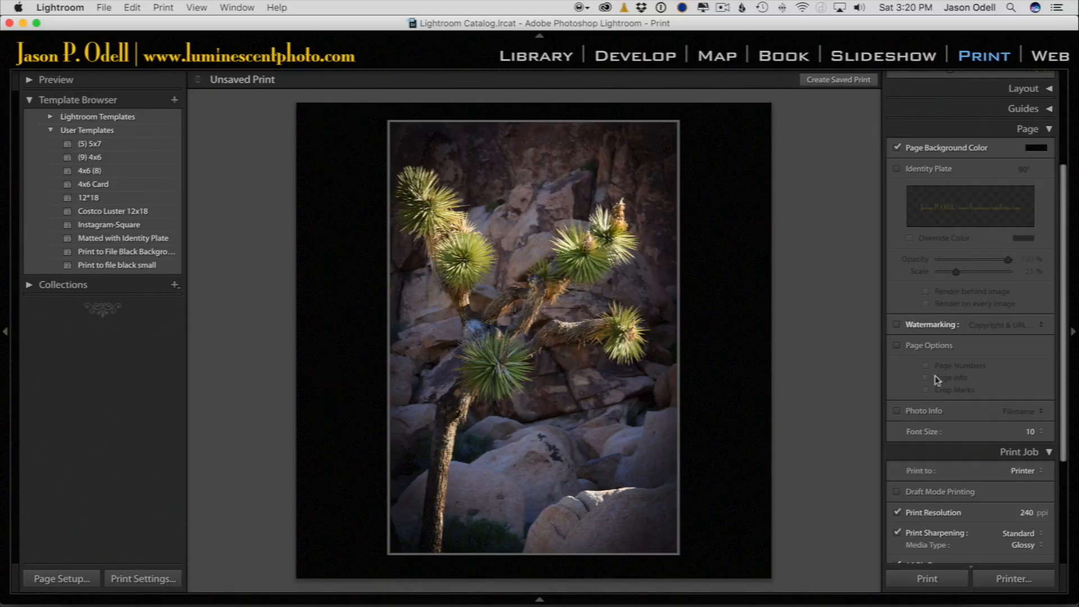
pyautogui.moveTo(914, 170)
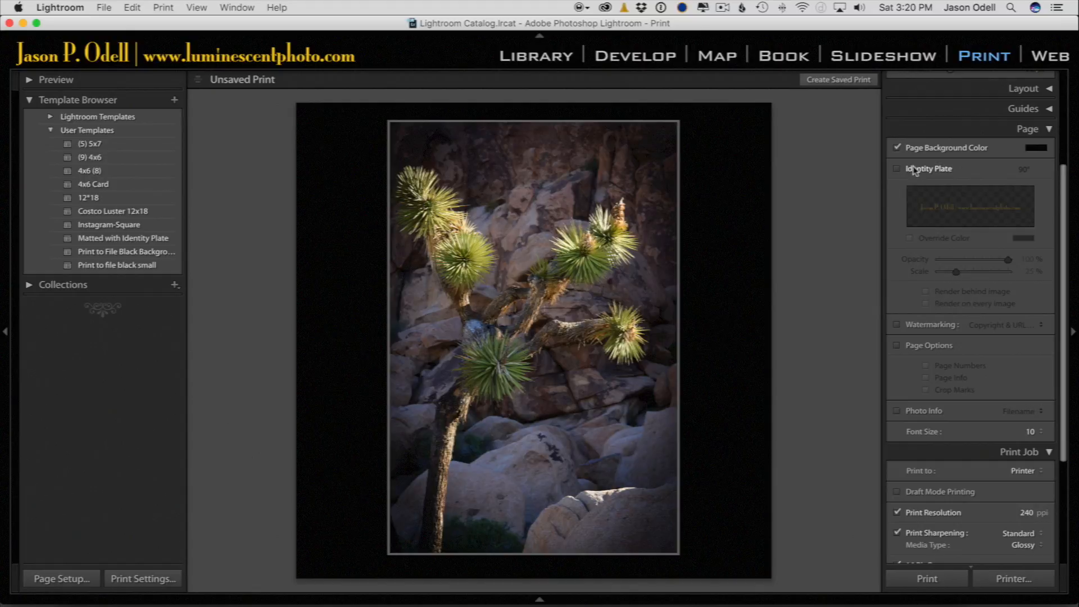
# Enable the identity plate at lower right, 36% scale, 69% opacity, white override colour.
pyautogui.click(897, 168)
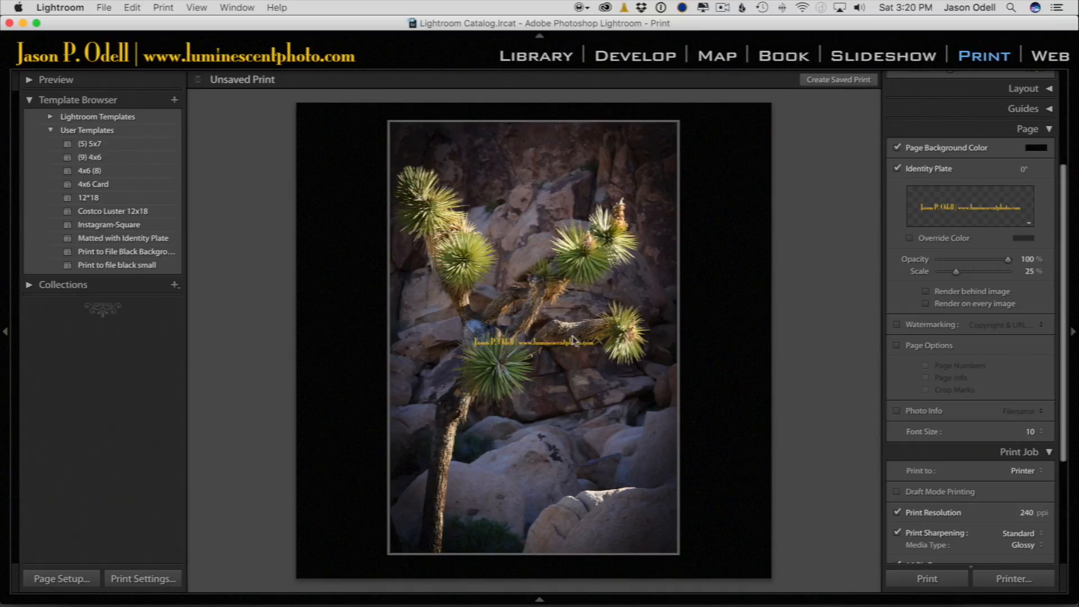
pyautogui.moveTo(530, 341); pyautogui.dragTo(684, 564)
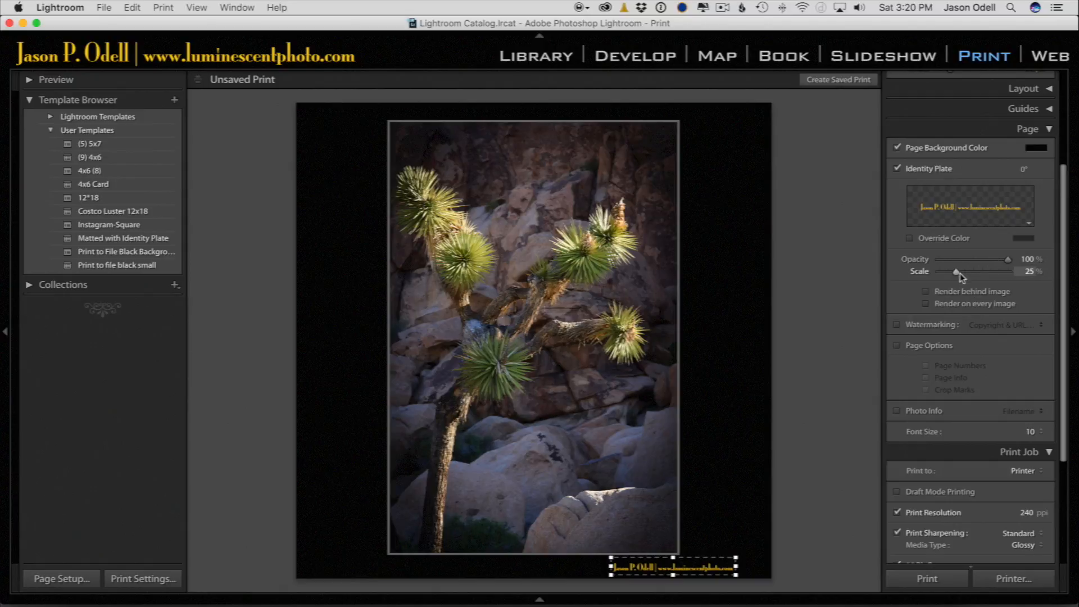
pyautogui.moveTo(955, 271); pyautogui.dragTo(963, 271)
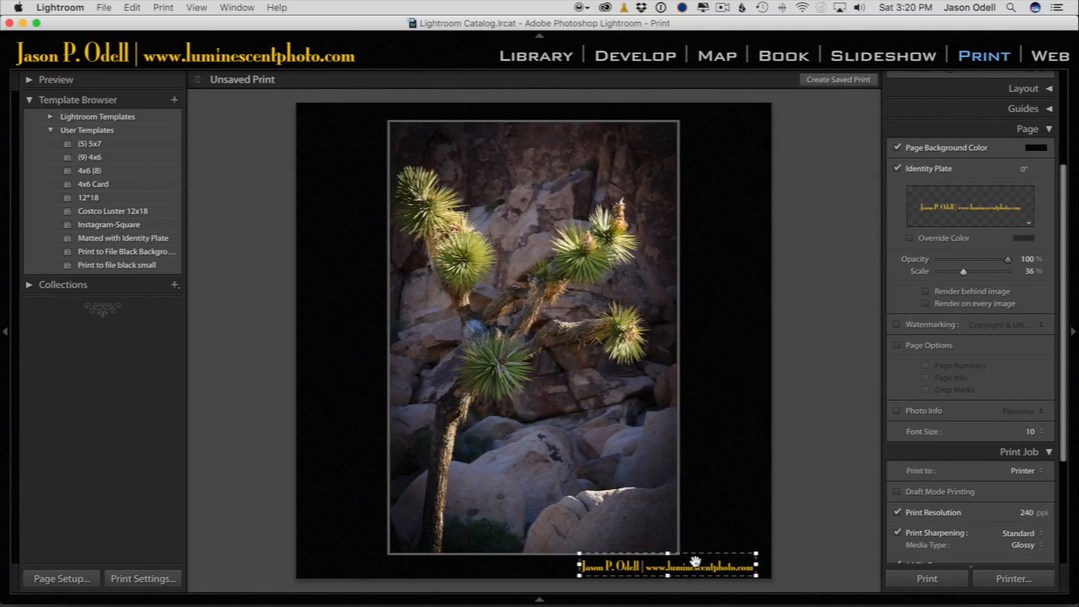
pyautogui.moveTo(1011, 260); pyautogui.dragTo(989, 259)
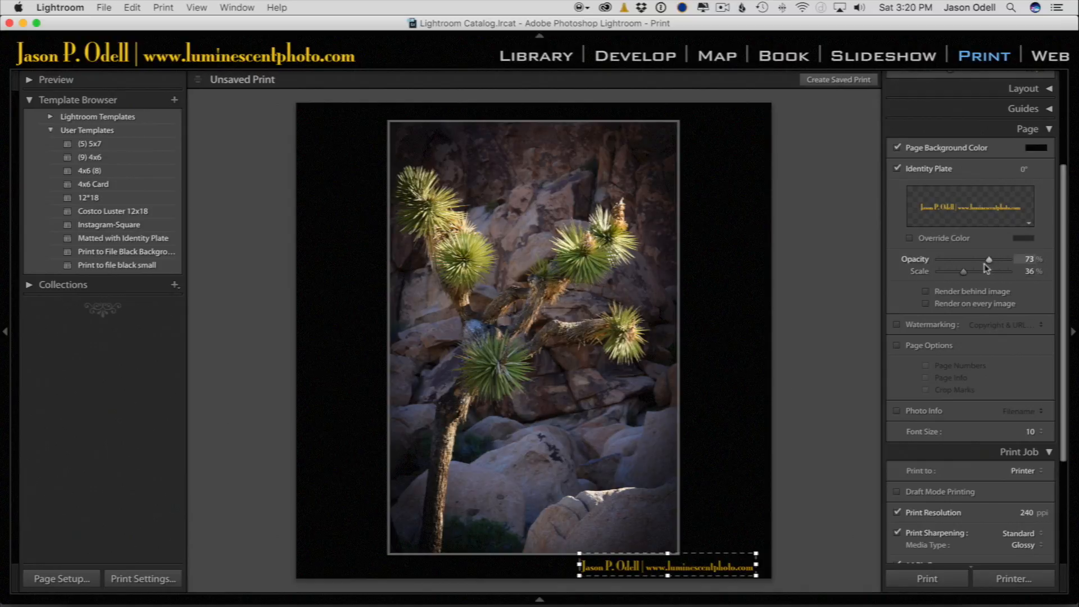
pyautogui.moveTo(990, 259); pyautogui.dragTo(986, 260)
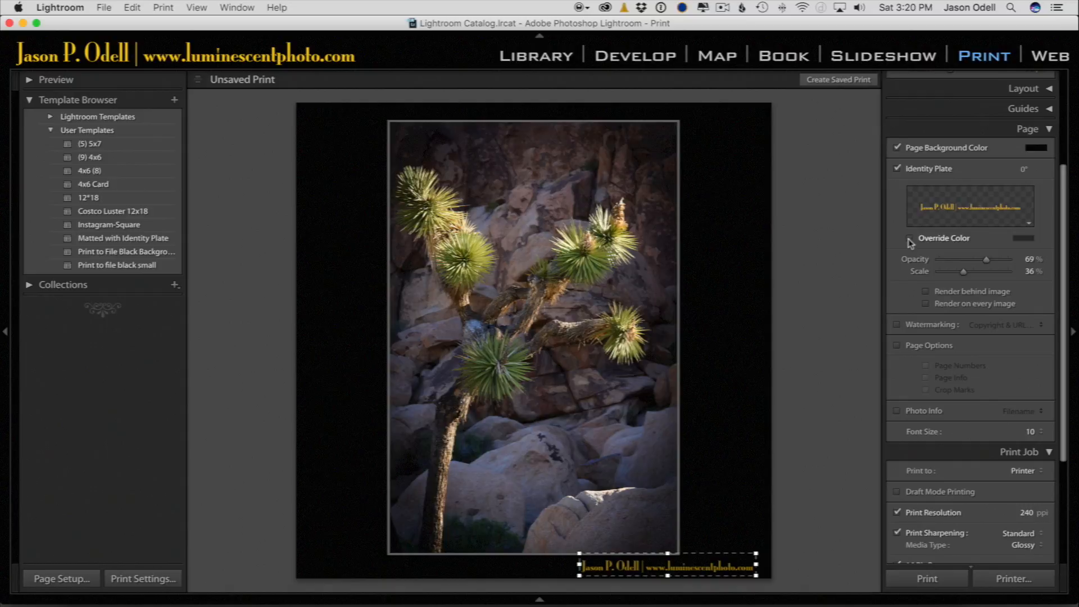
pyautogui.click(1034, 238)
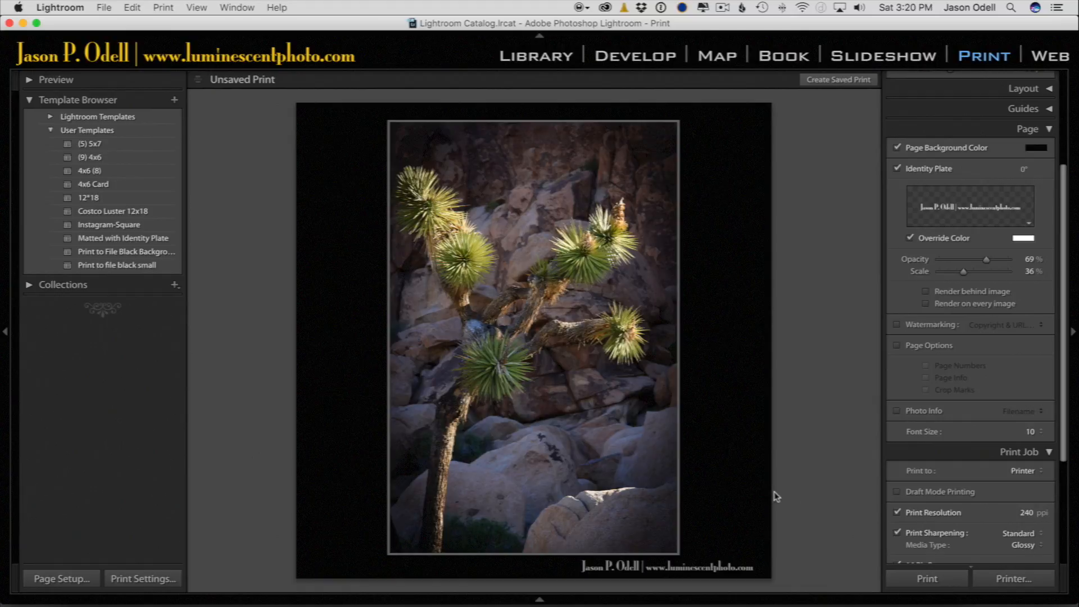
pyautogui.moveTo(626, 166)
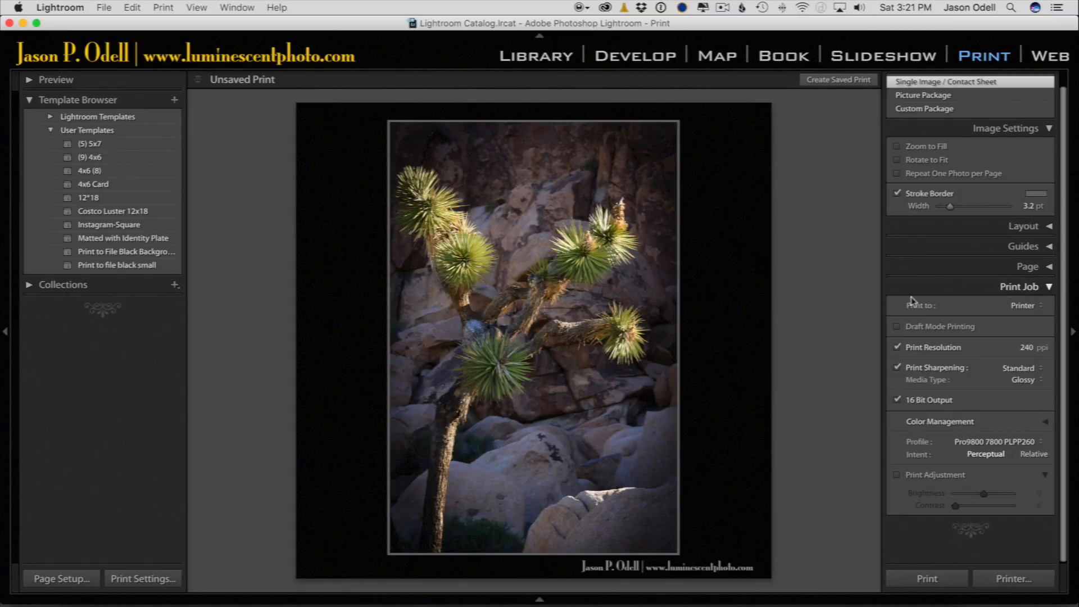
# Set Print Job to JPEG File at 96 ppi resolution and quality 80.
pyautogui.click(1022, 304)
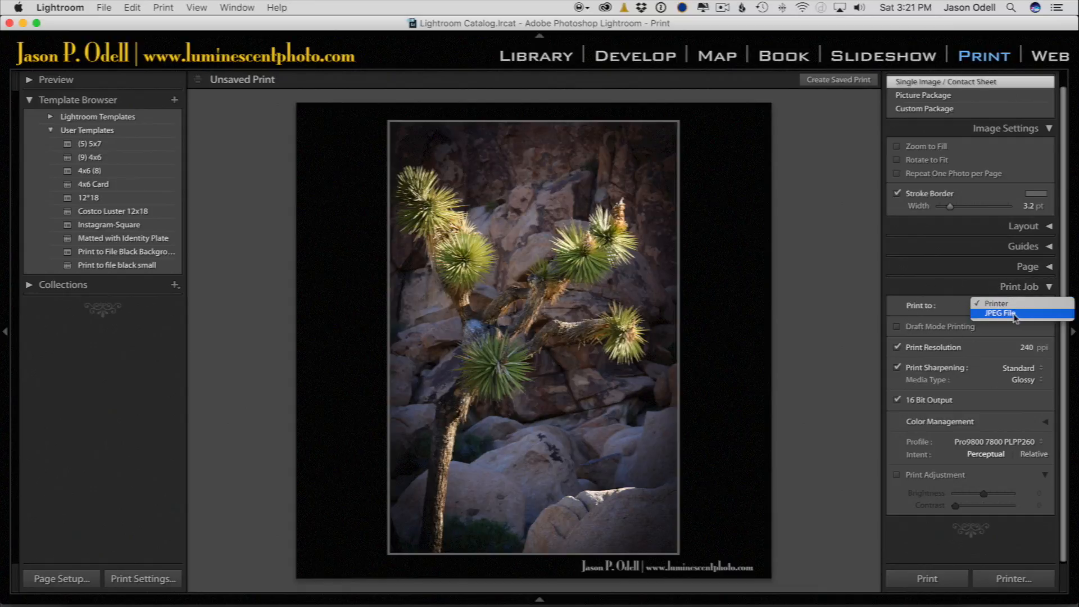
pyautogui.click(997, 314)
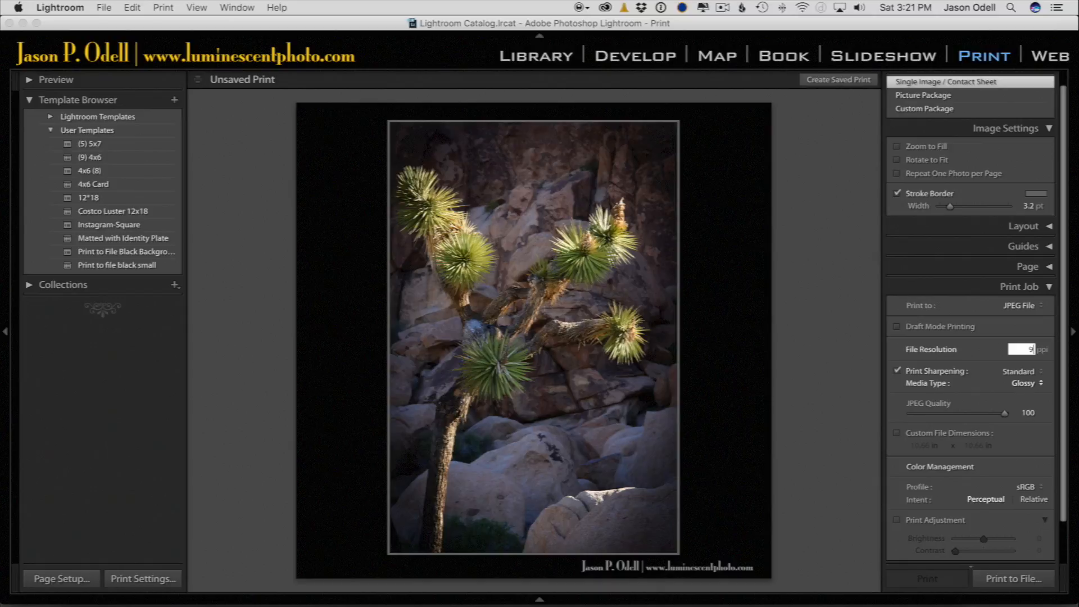
pyautogui.write('96')
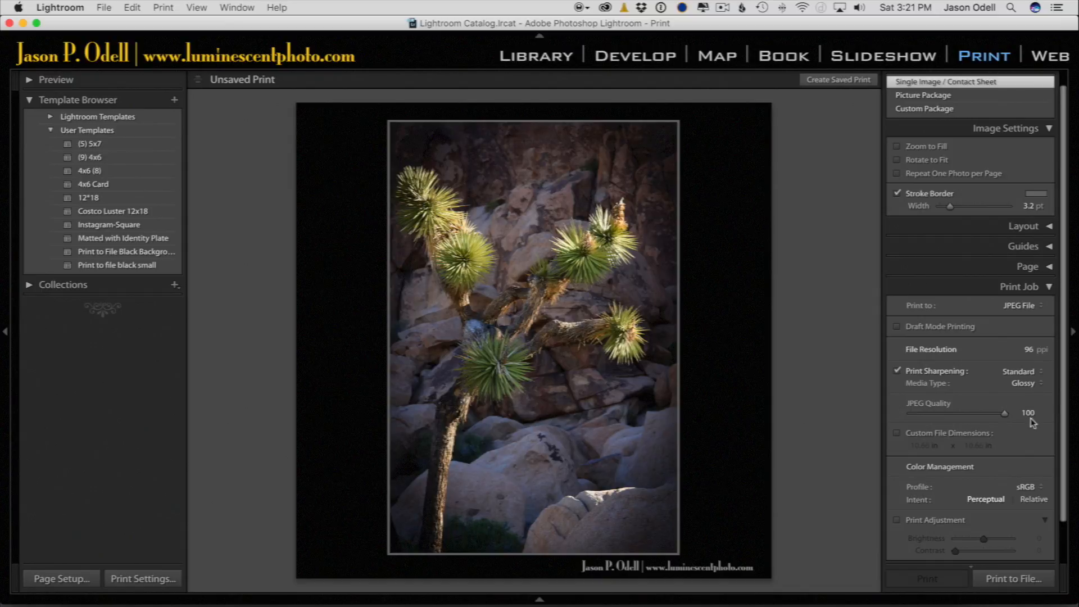
pyautogui.write('80')
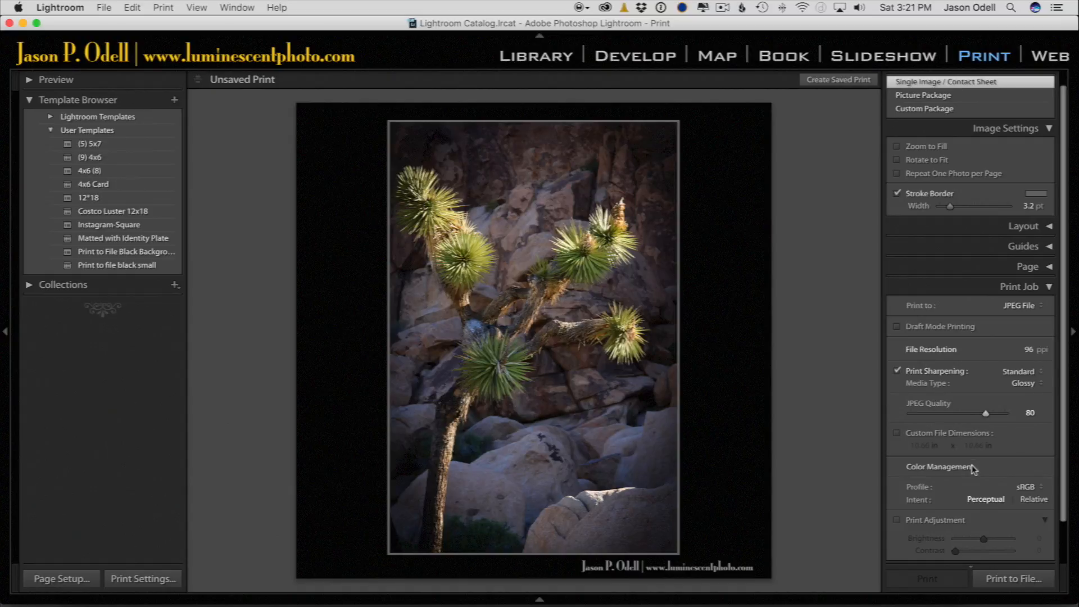
pyautogui.scroll(-3)
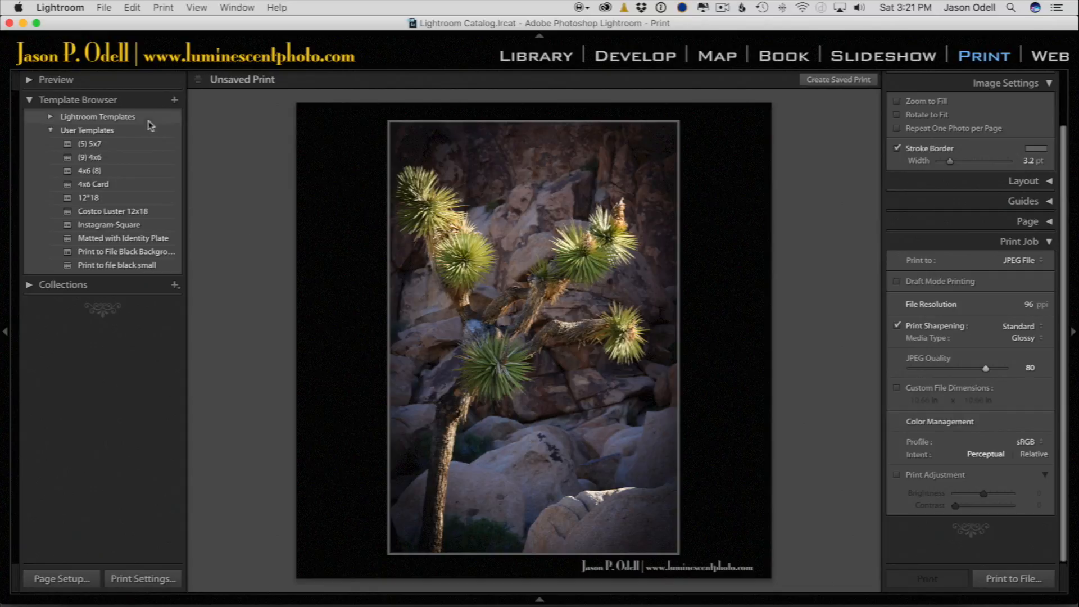
pyautogui.moveTo(243, 141)
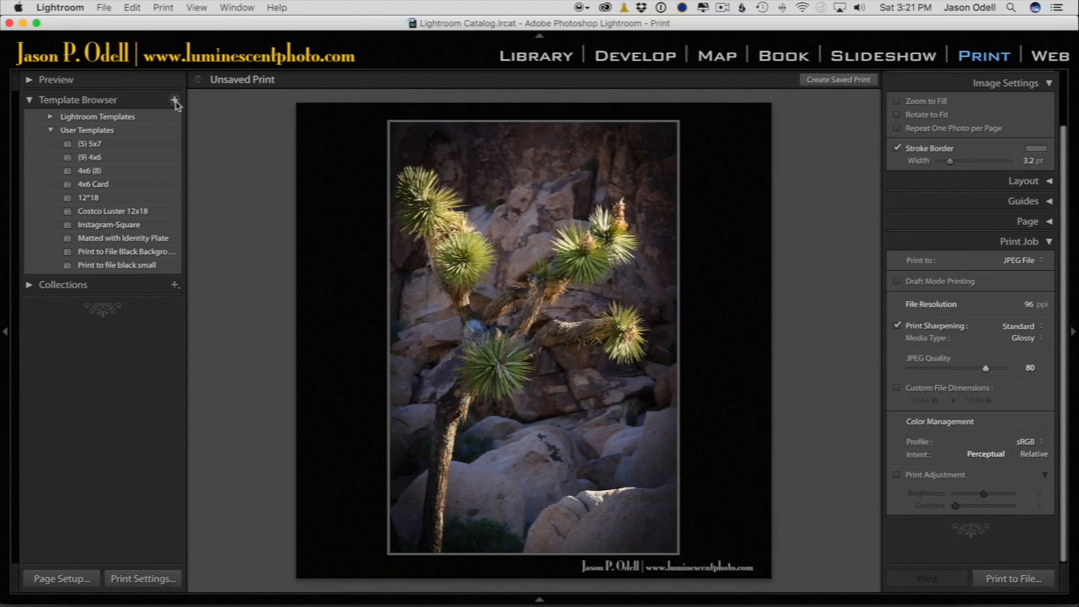
# Create a print template named 'Instagram' in User Templates.
pyautogui.click(174, 100)
pyautogui.write('Instagram')
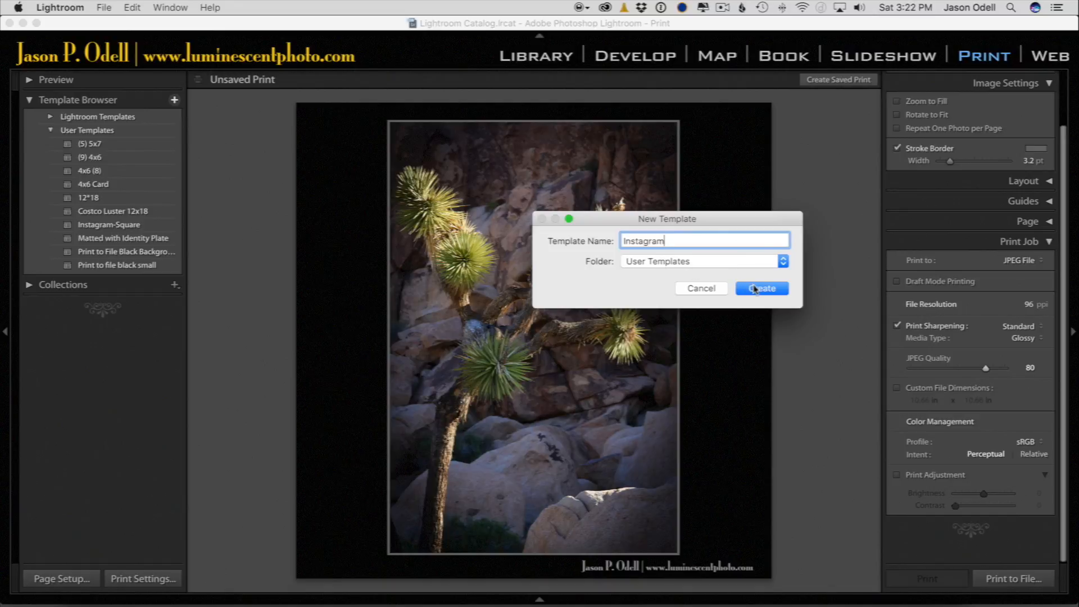
pyautogui.click(761, 288)
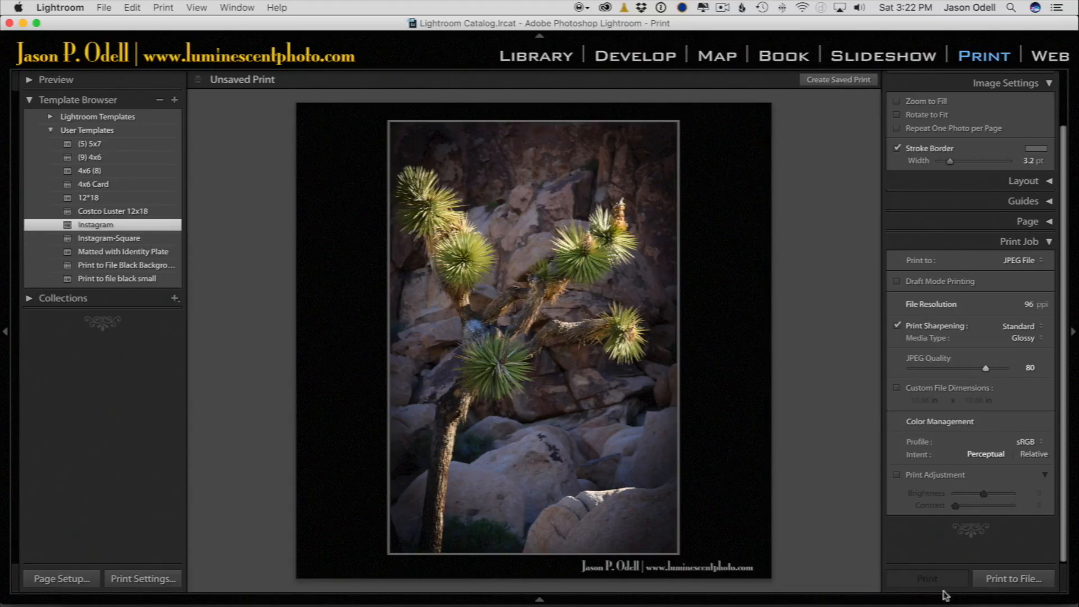
# Choose Print to File to bring up the JPEG save dialog.
pyautogui.click(1012, 578)
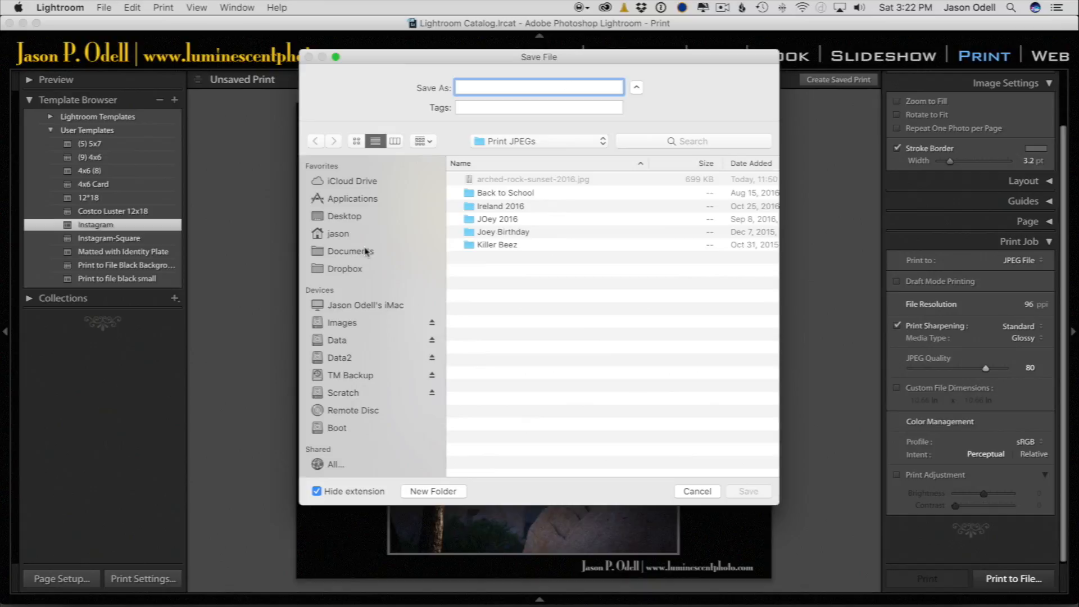
pyautogui.moveTo(350, 338)
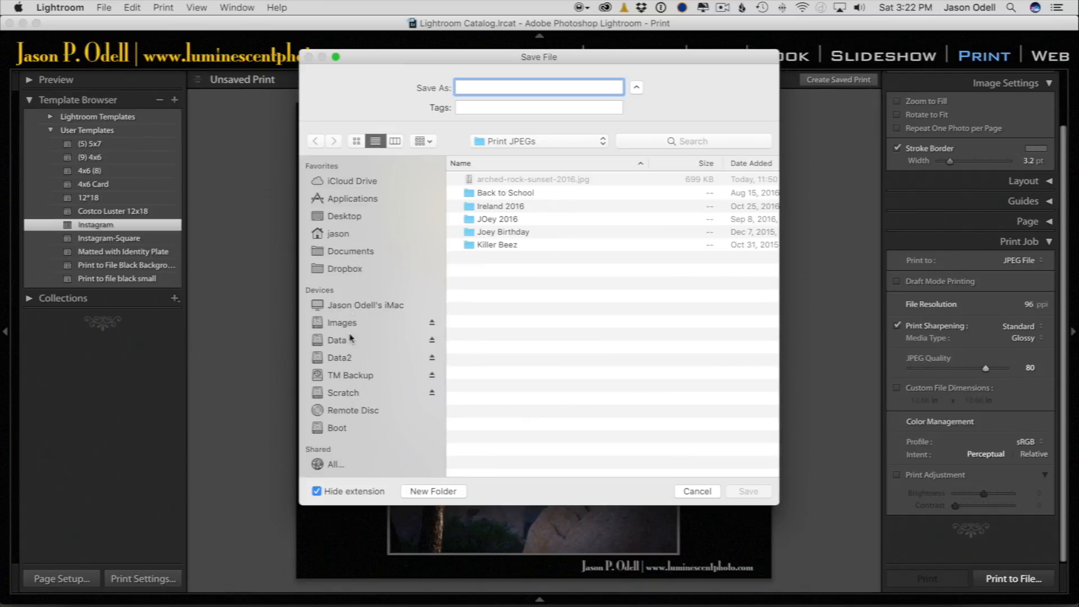